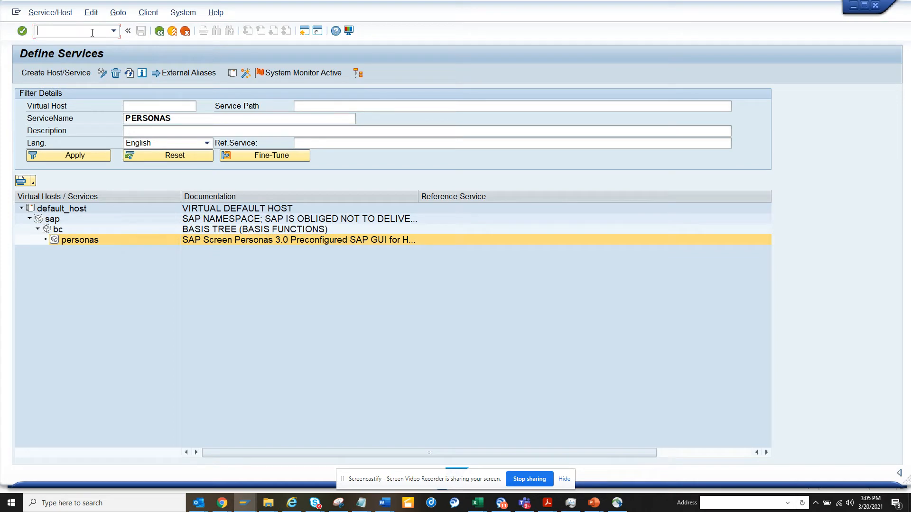
Step: Locate the PERSONAS service in SICF and run Test Service on it
text(/nsicf)
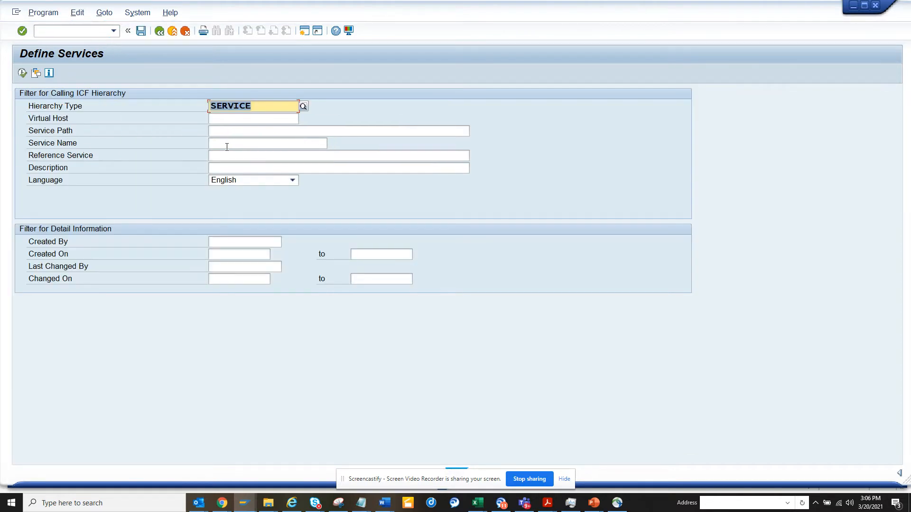
text(pers)
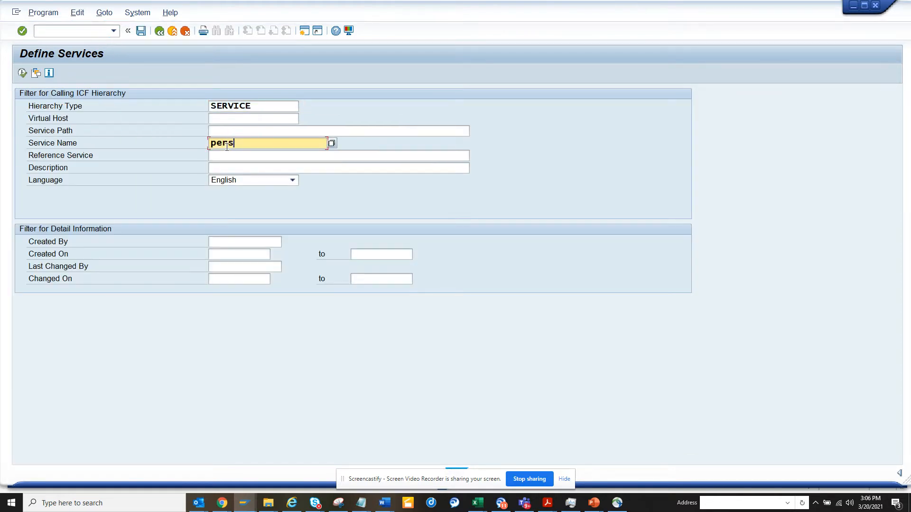
text(onas)
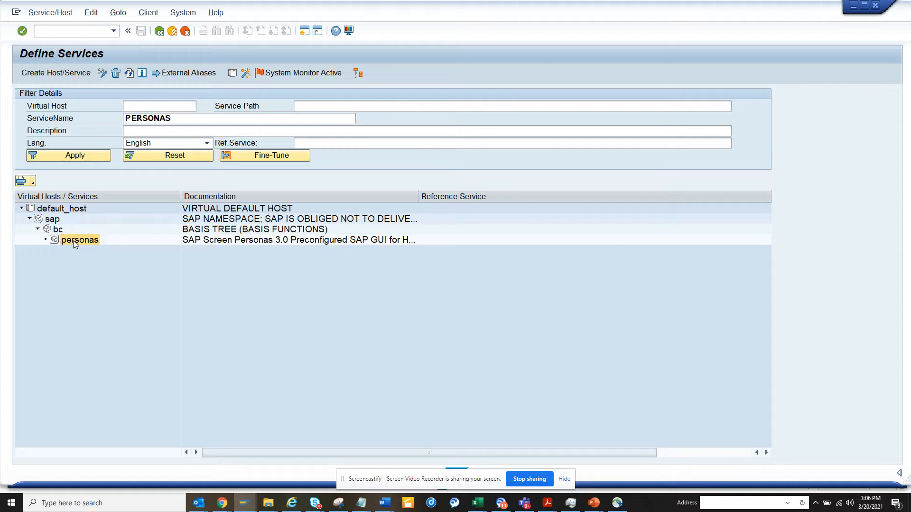
right_click(80, 240)
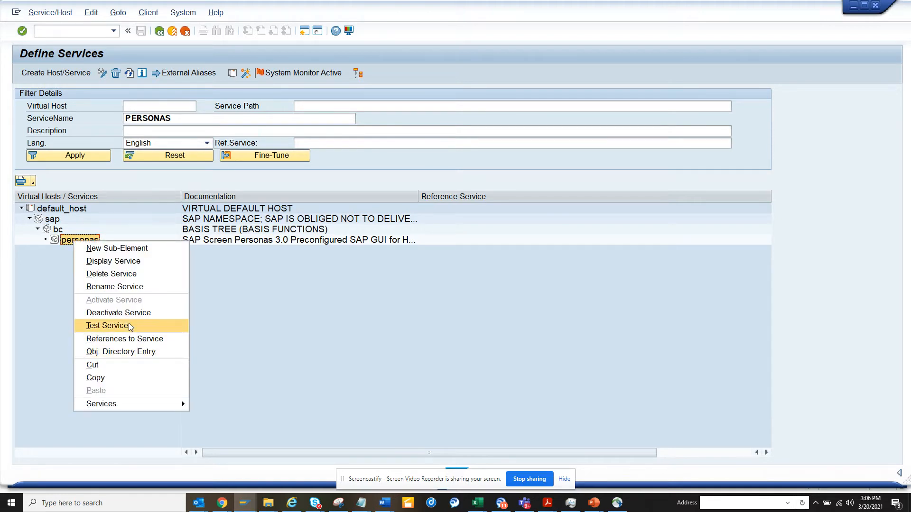
click(108, 326)
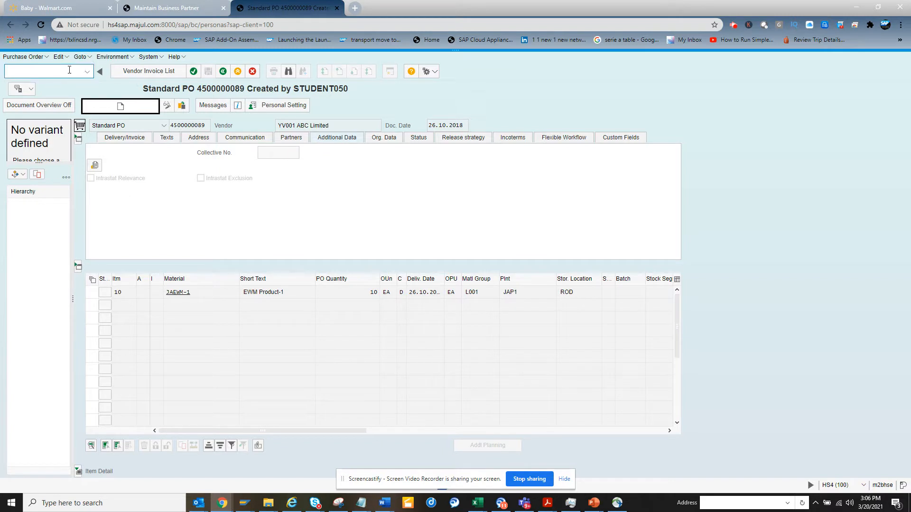
Step: Switch to transaction BP (Maintain Business Partner) with /nbp
click(45, 71)
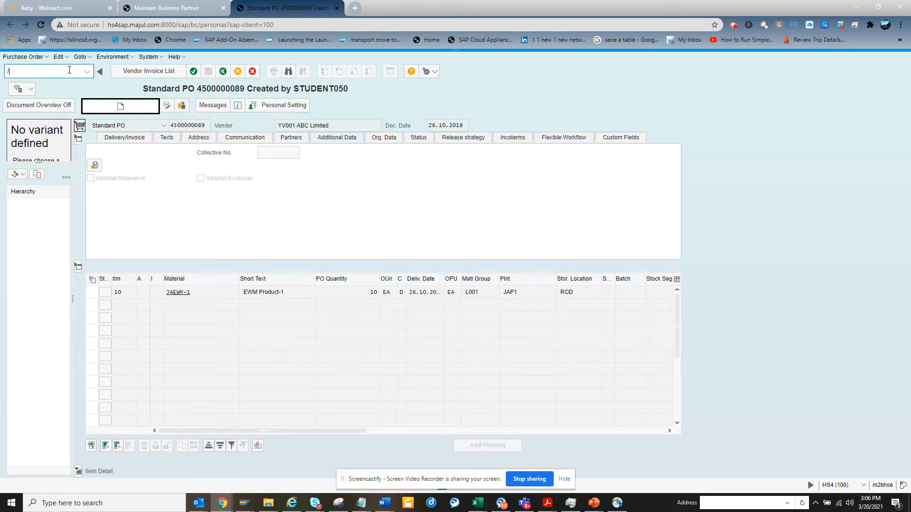
text(/nbp)
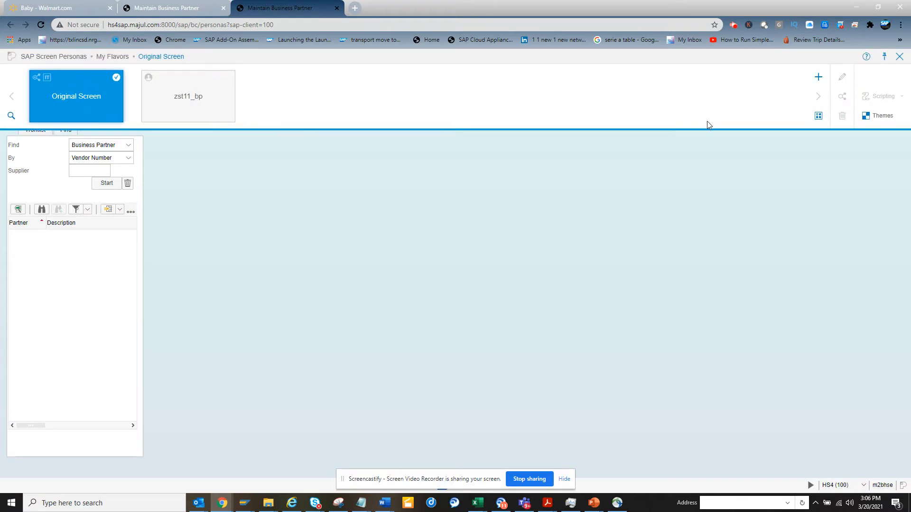
Step: Create a flavor named ZST11_bp_test with a short description
click(817, 76)
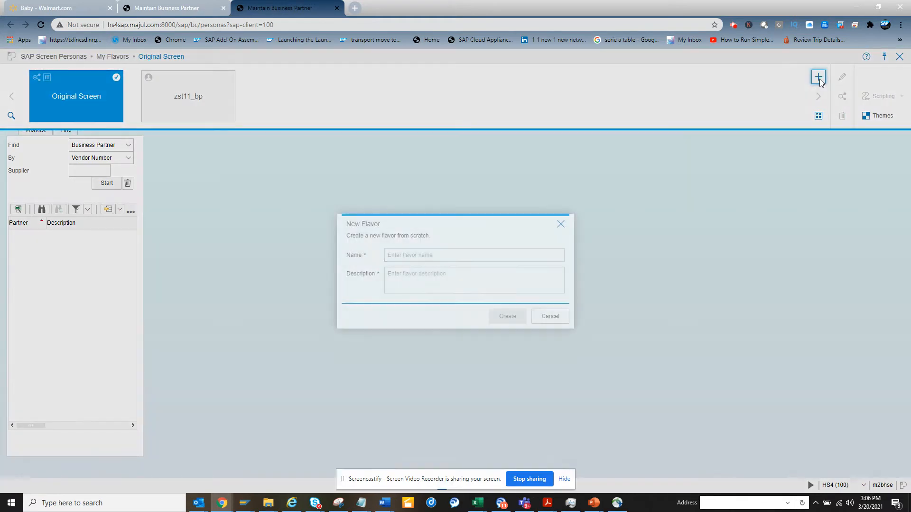
click(473, 255)
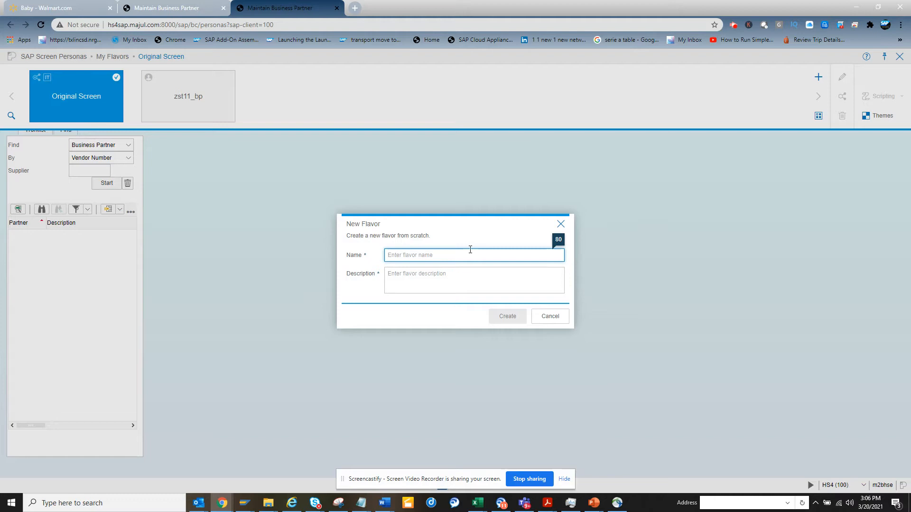
text(ZST11_bp)
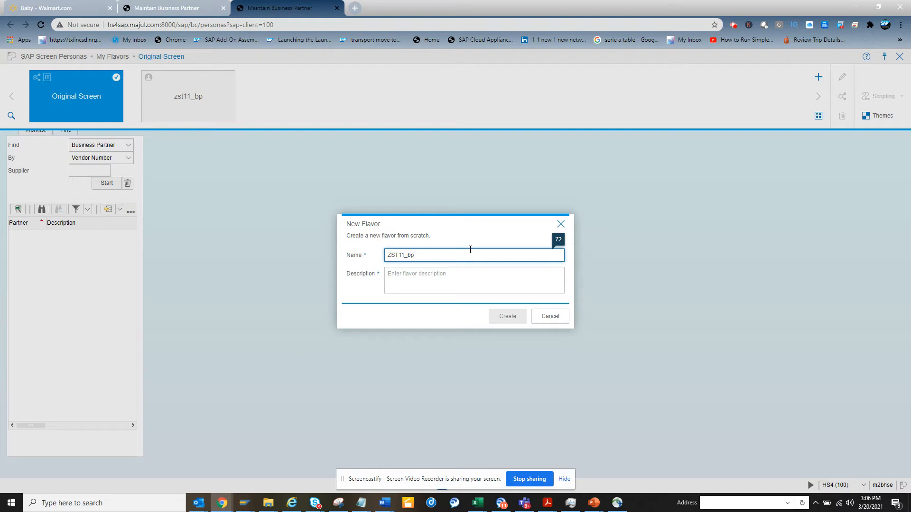
text(_tets)
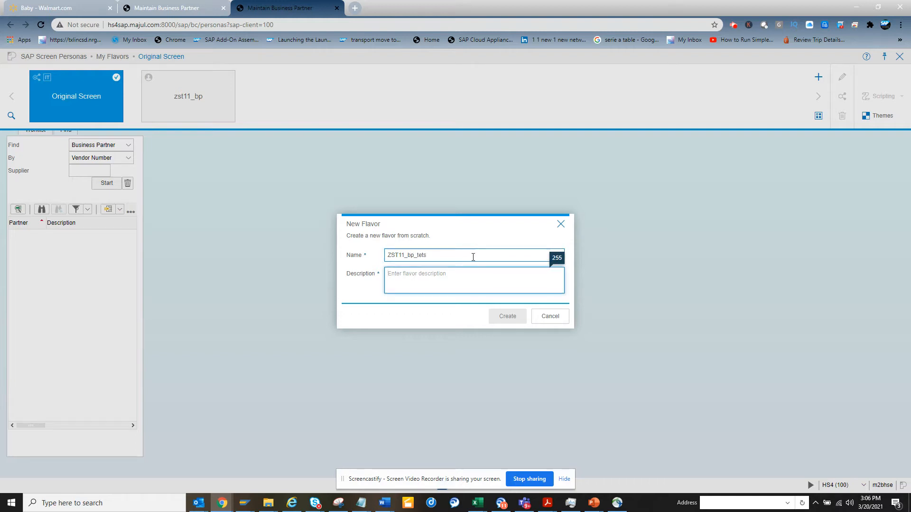
text(ZST11_bp_test)
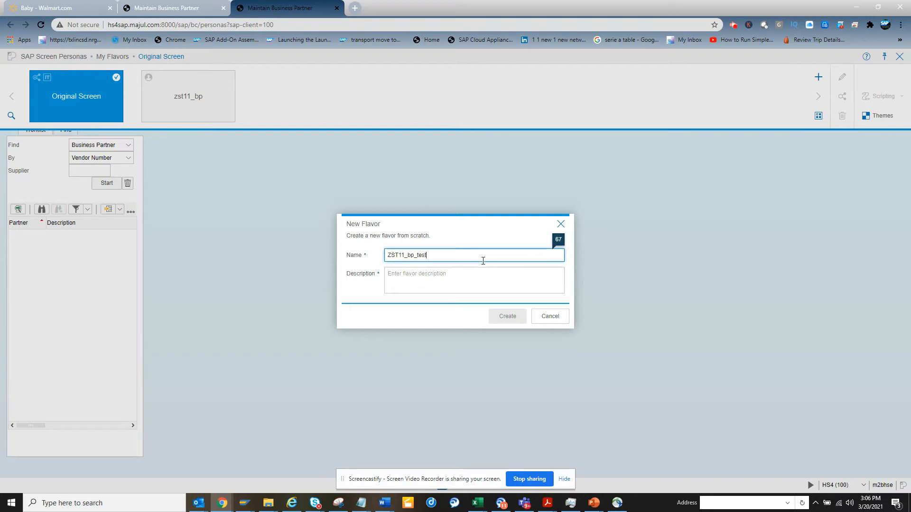
text(te)
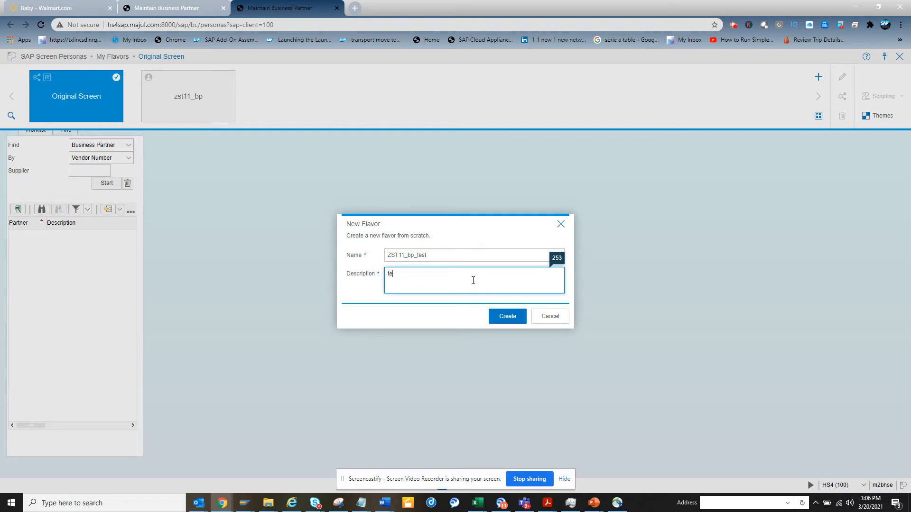
click(507, 316)
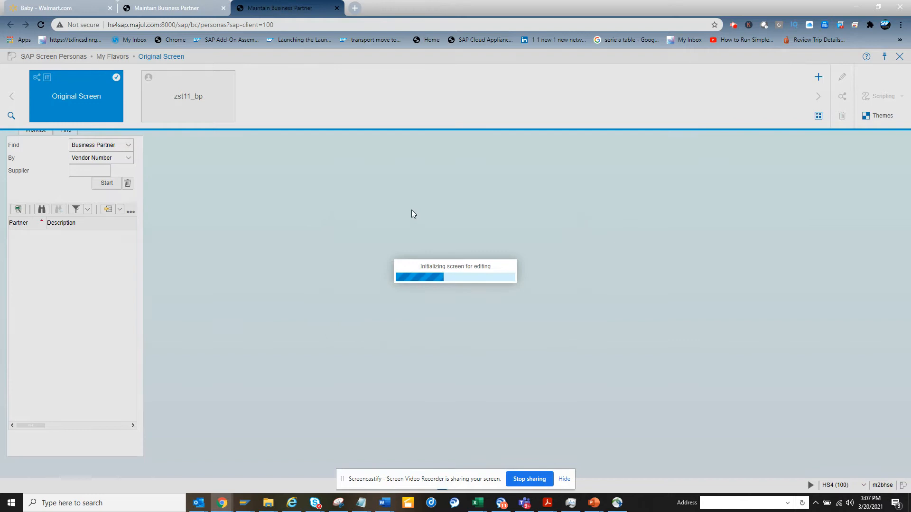
mouse_move(348, 177)
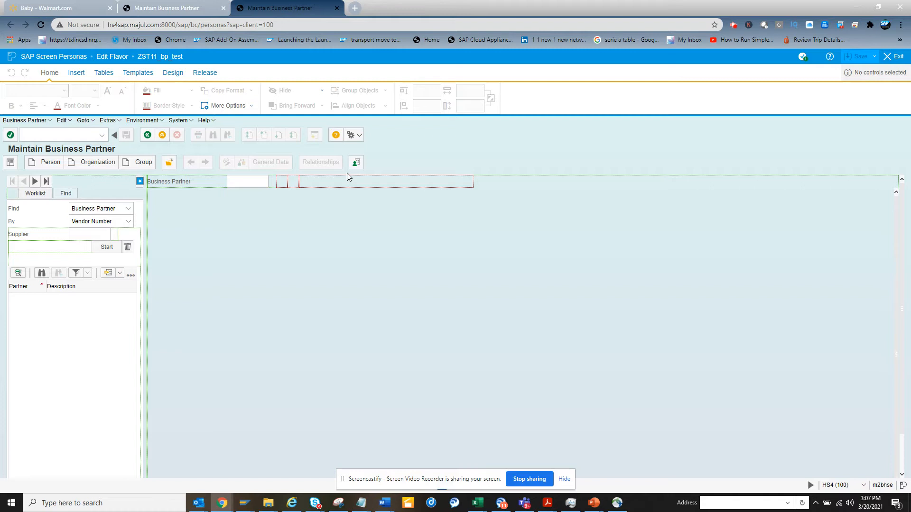
mouse_move(95, 93)
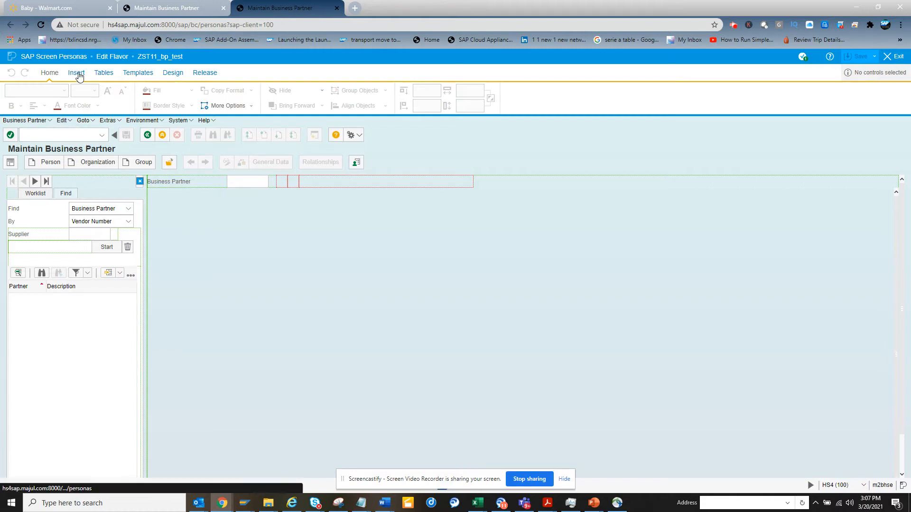
Step: Insert a 'Purchase Order List' transaction button that runs me2m
click(76, 72)
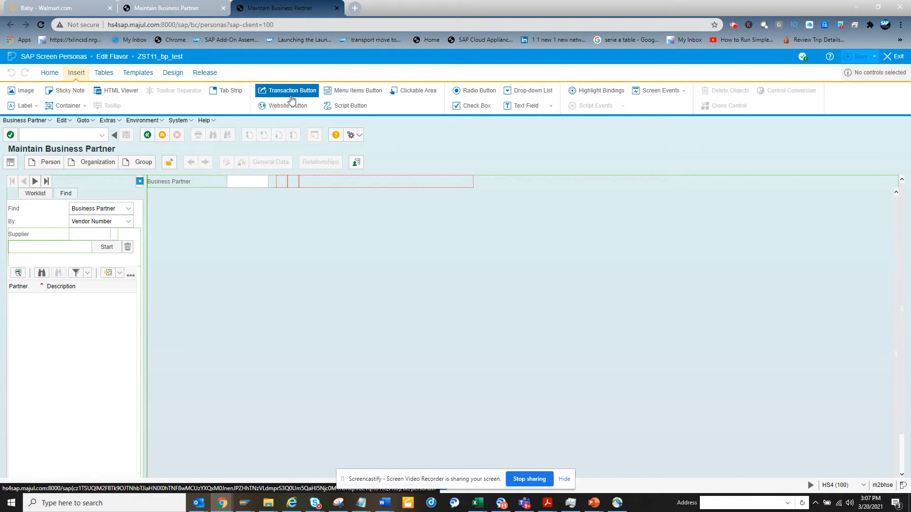
click(290, 90)
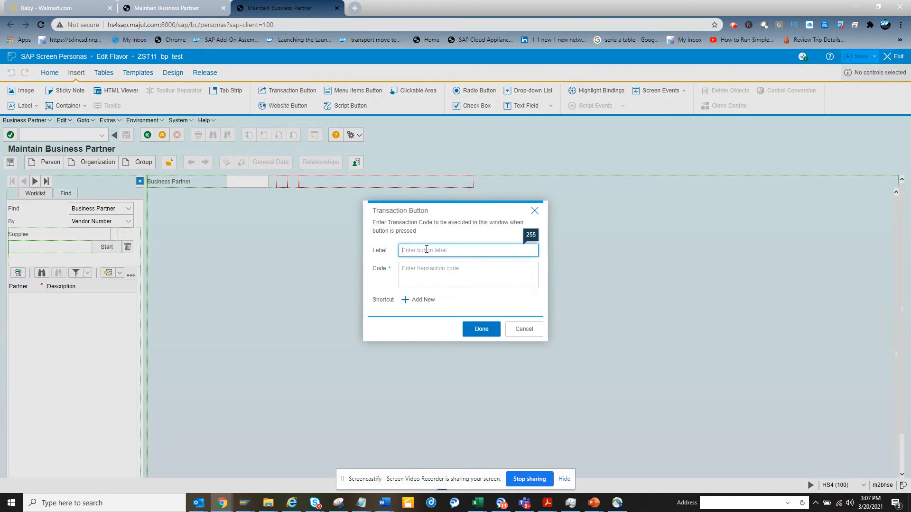
text(PO)
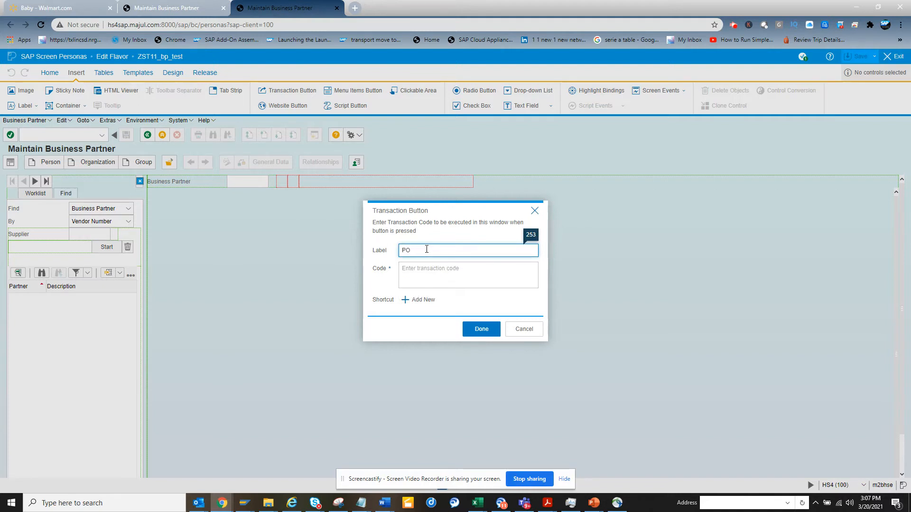
text(Purchase)
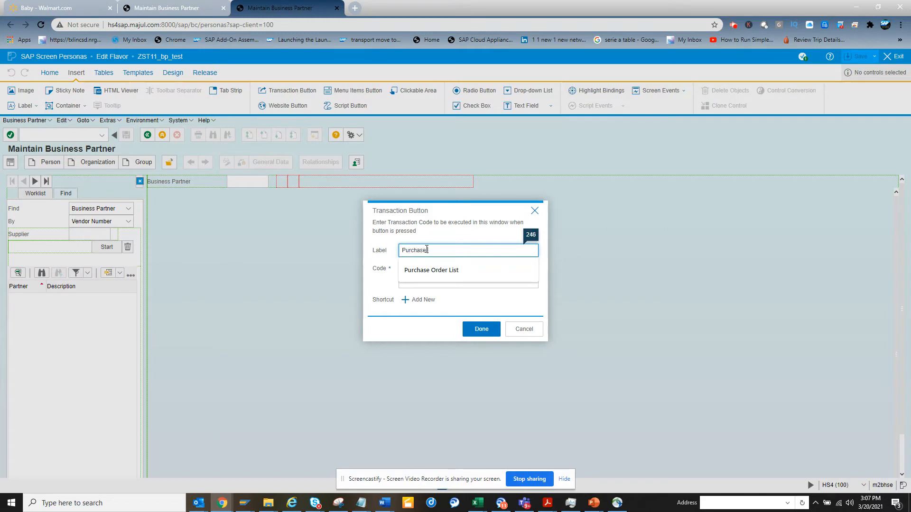
click(430, 270)
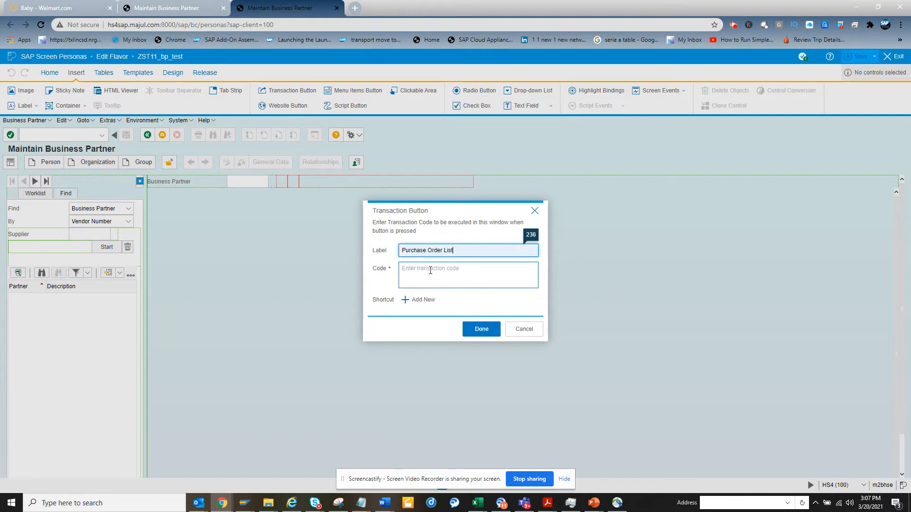
text(me2m)
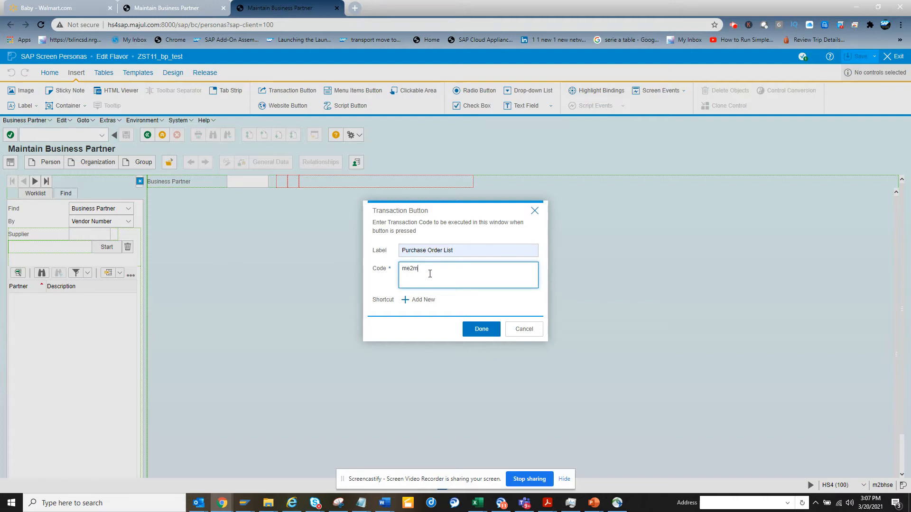
click(481, 330)
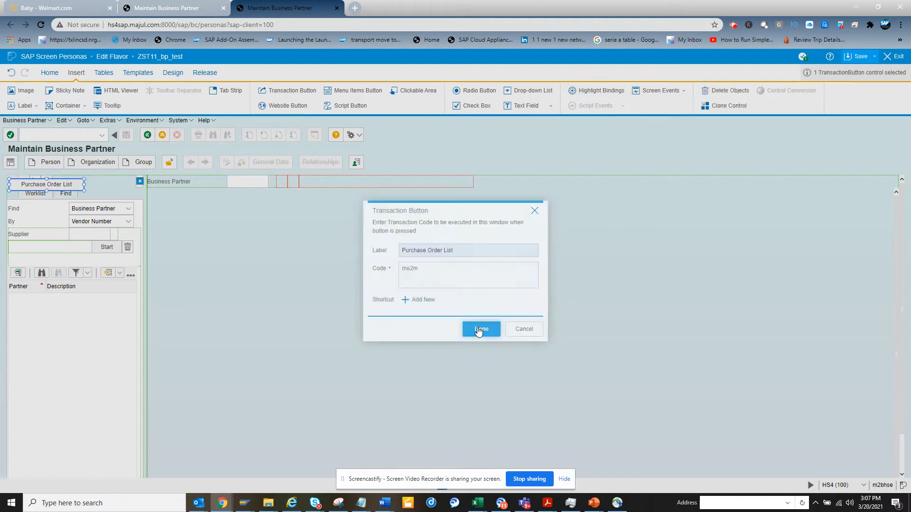
click(481, 329)
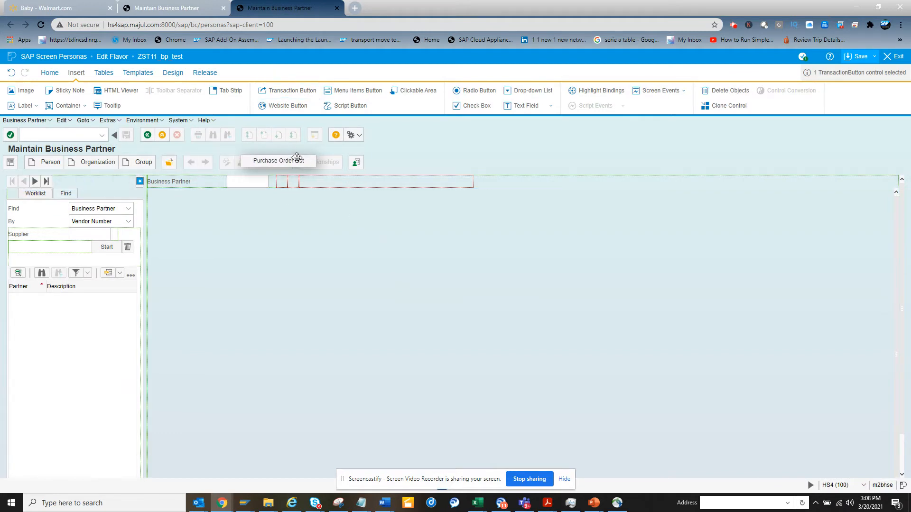
mouse_move(451, 163)
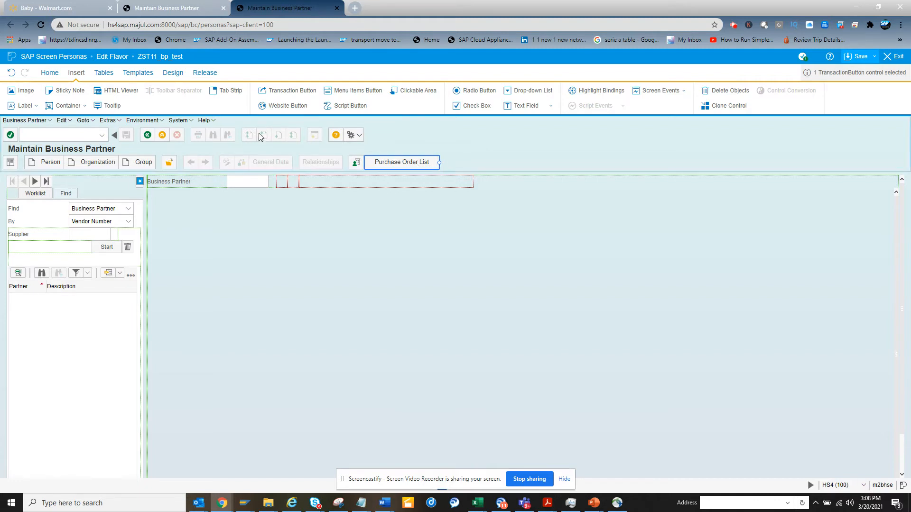
Step: Give the Purchase Order List button a green fill
click(49, 73)
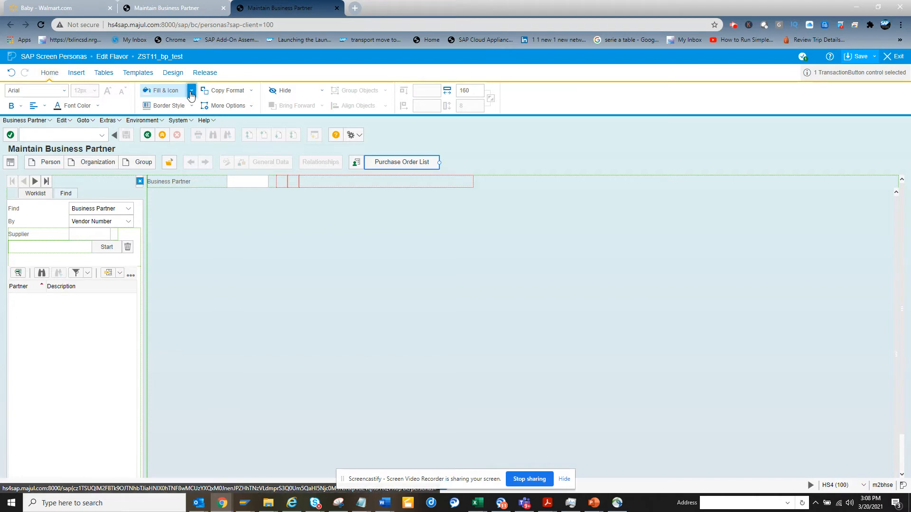
click(191, 90)
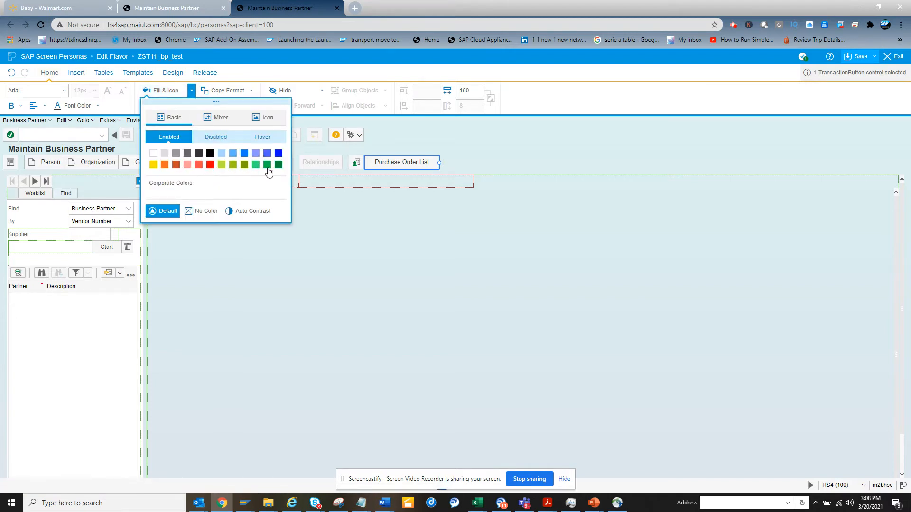
click(267, 165)
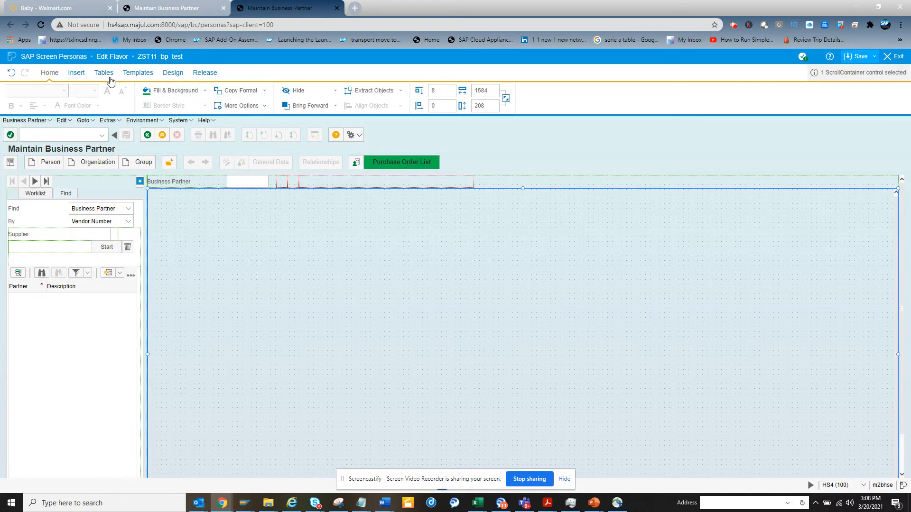
Step: Insert a 'Vendor Invoice List' transaction button that runs FBL1N
click(76, 72)
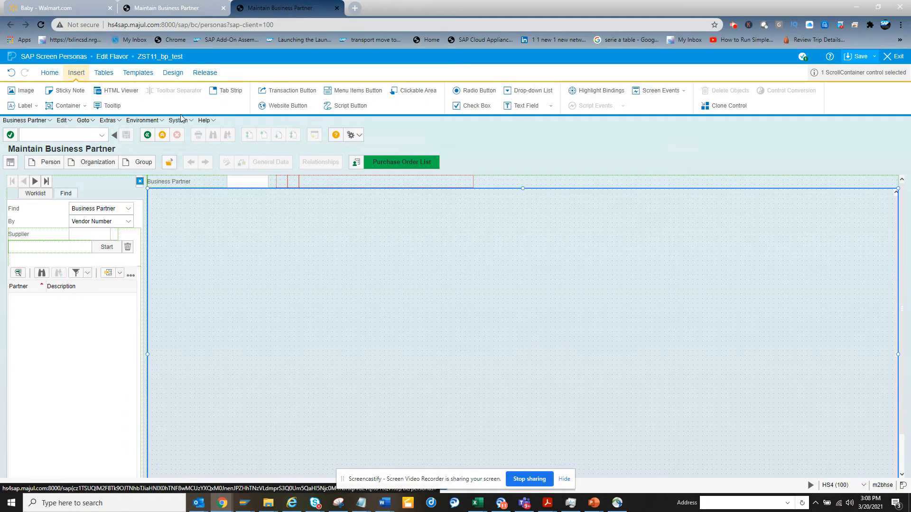
click(291, 90)
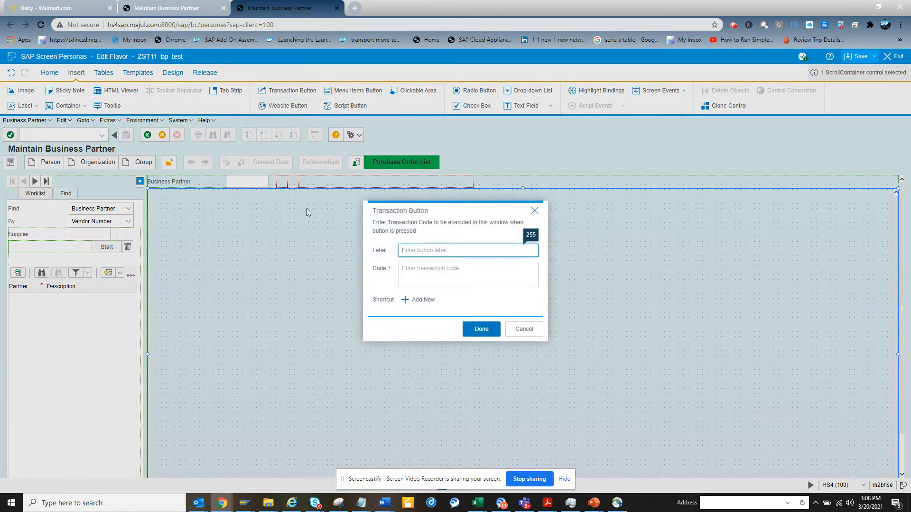
mouse_move(312, 239)
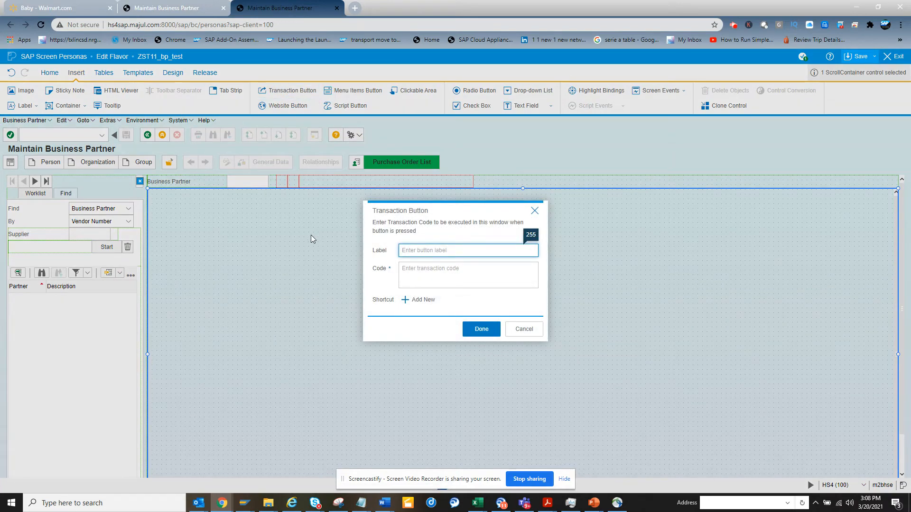
text(Invoice List)
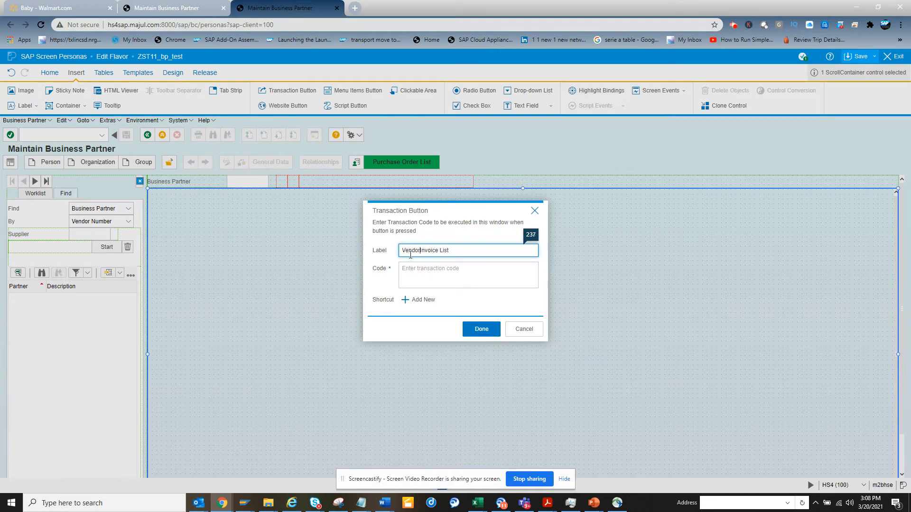
click(468, 275)
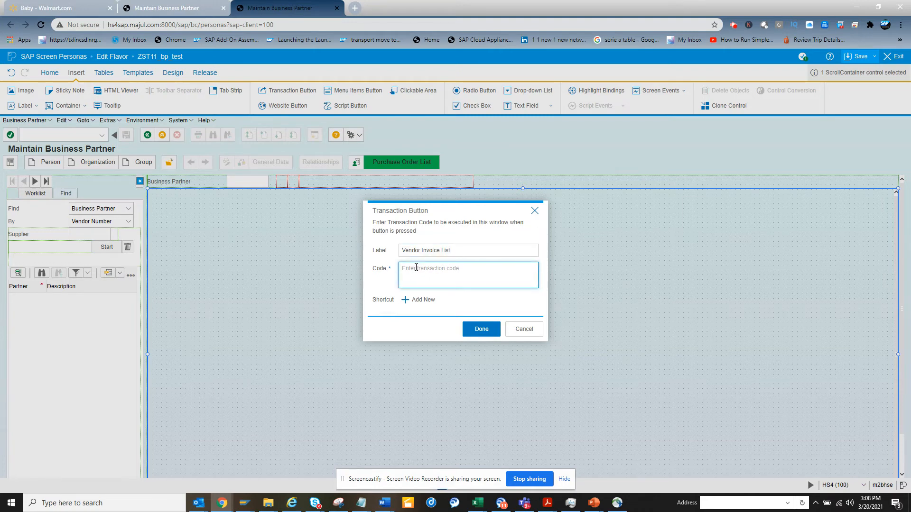
text(FBL1N)
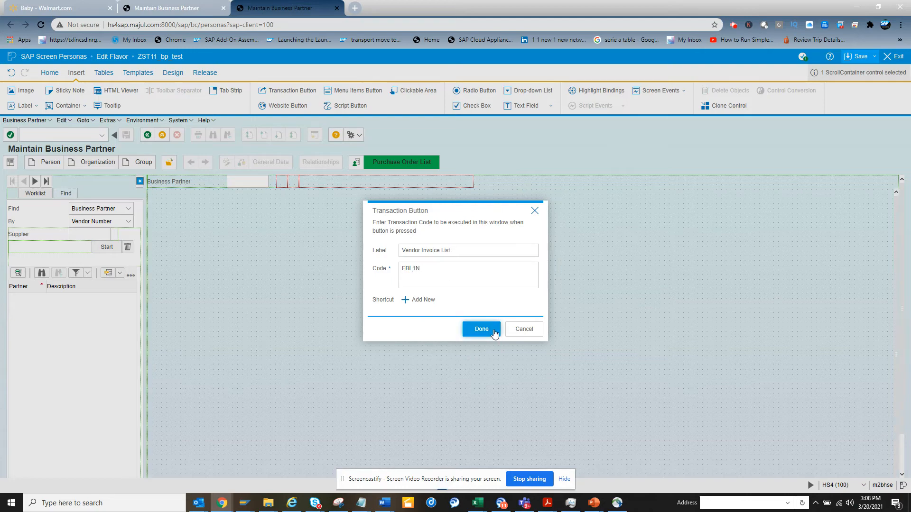
click(481, 329)
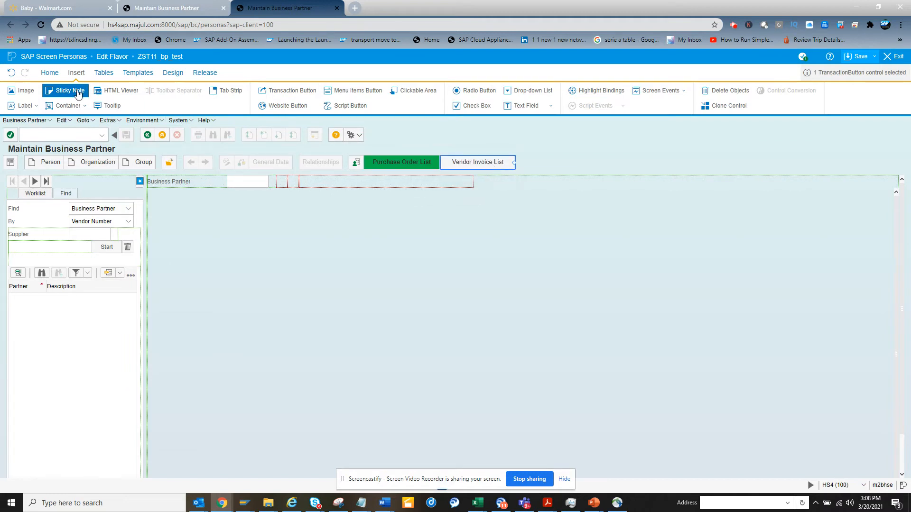
Step: Give the Vendor Invoice List button a blue fill, then deselect it
click(49, 72)
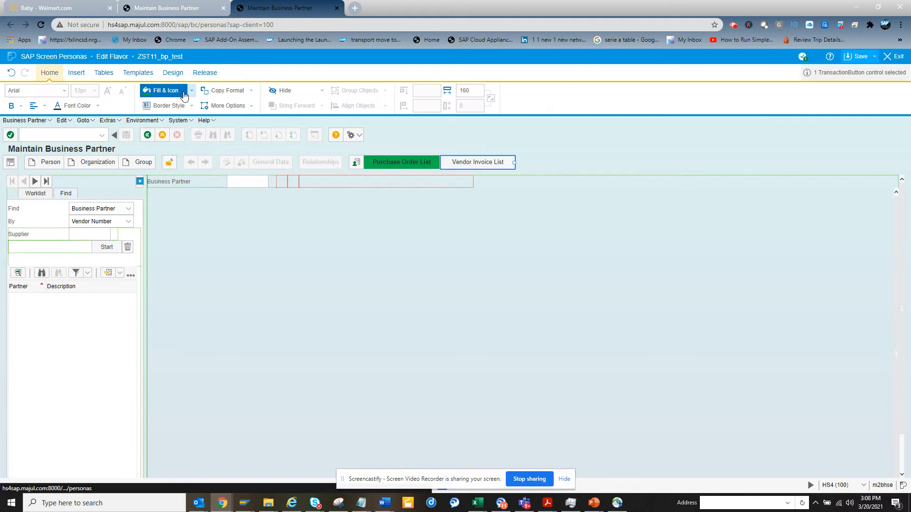
click(164, 90)
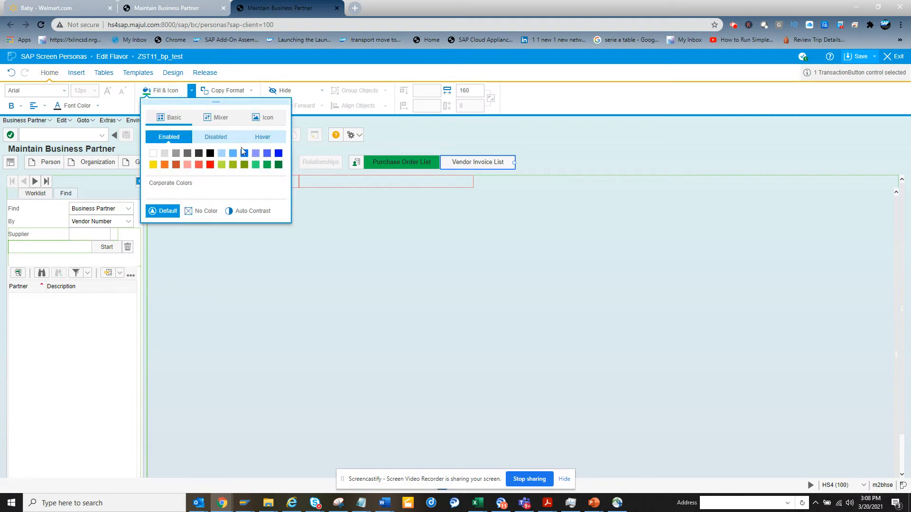
click(244, 153)
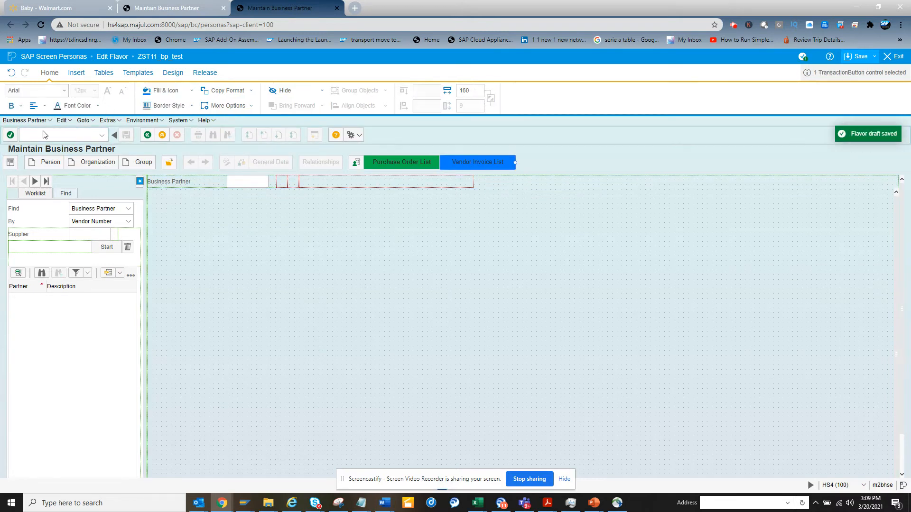
click(18, 105)
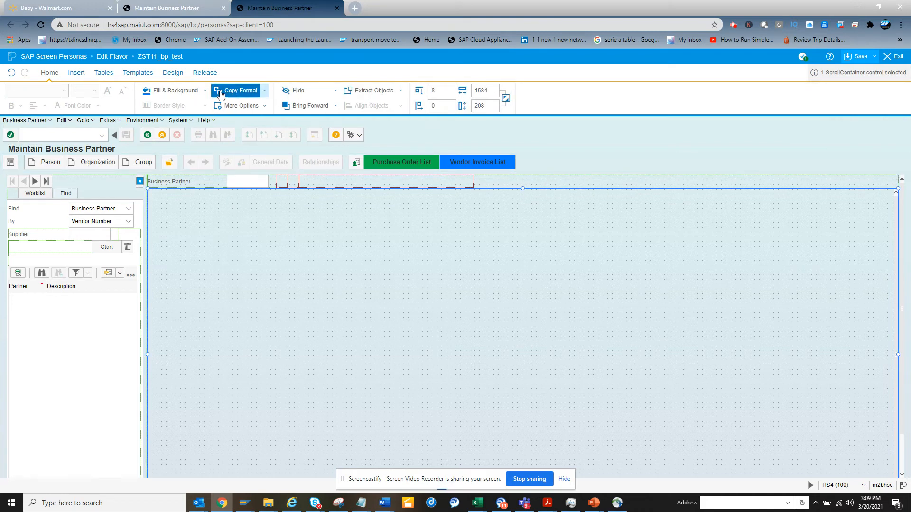
Step: Insert a 'Sales Order List' transaction button that runs VA03
click(76, 73)
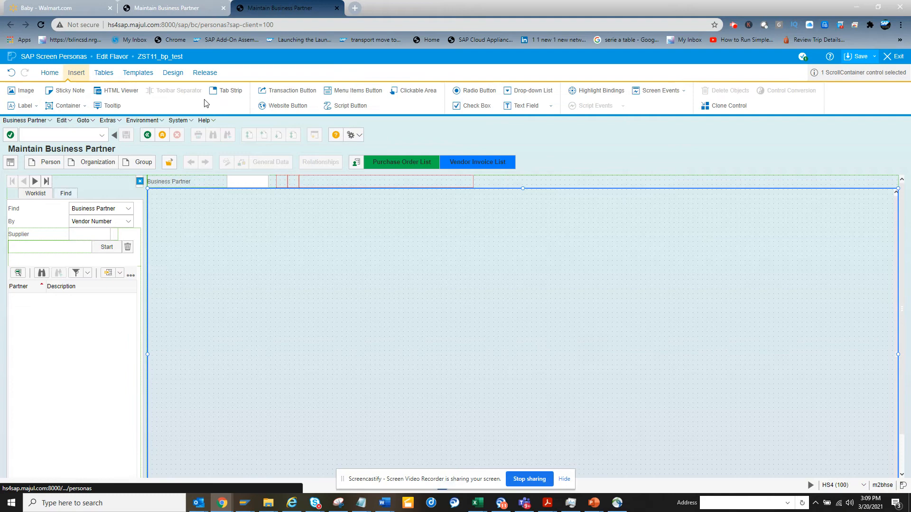
click(287, 90)
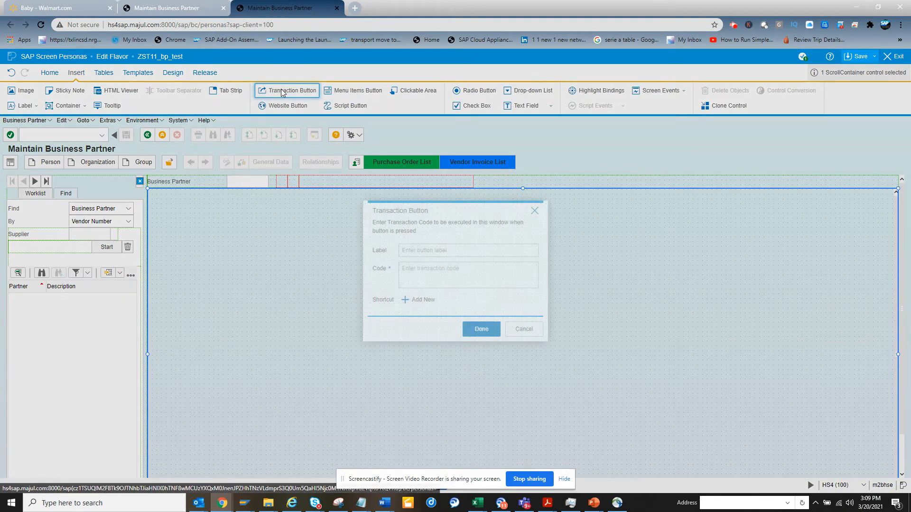
text(S)
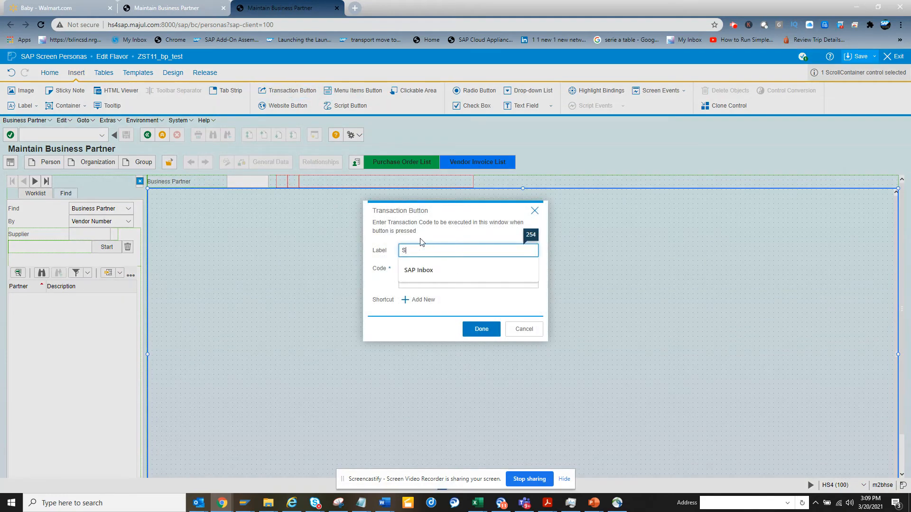
text(ales Order L)
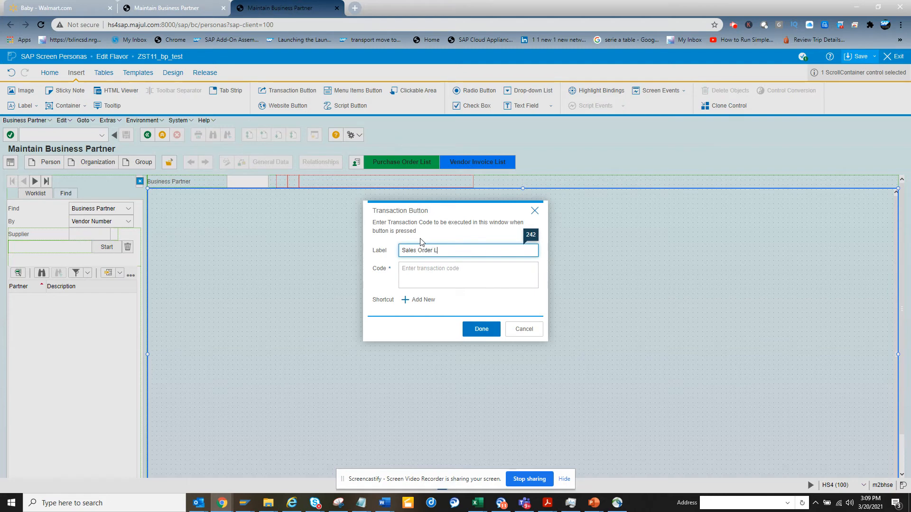
click(469, 275)
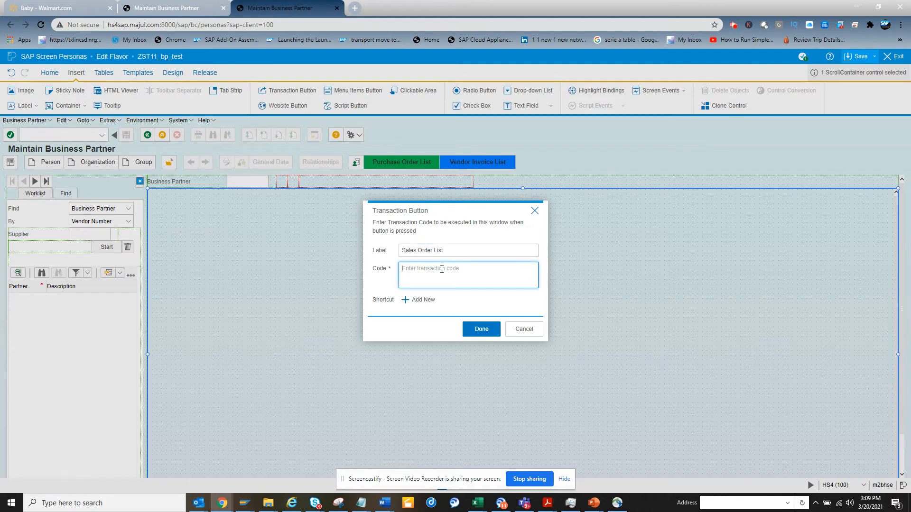
text(VA03)
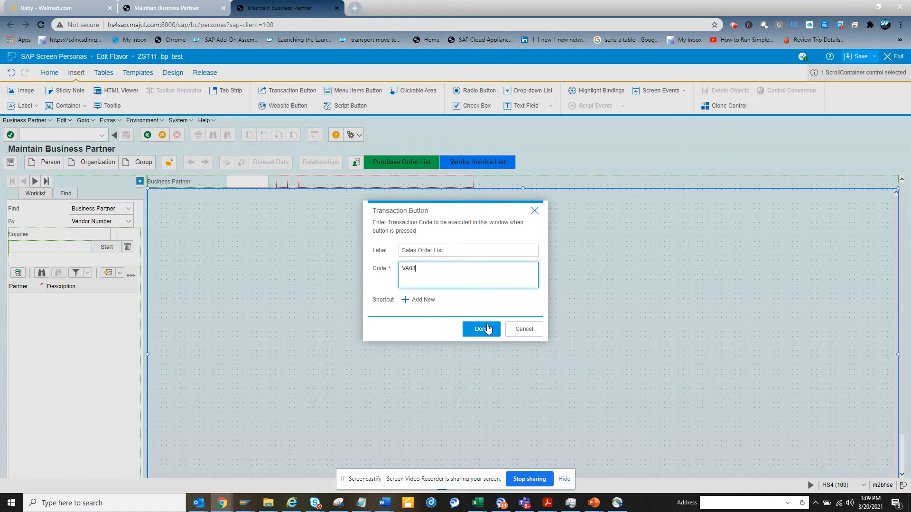
click(481, 329)
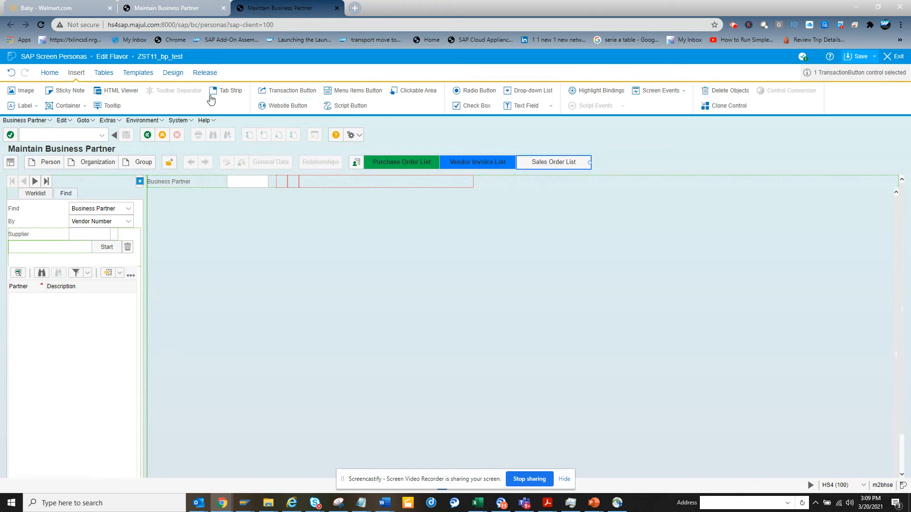
Step: Give the Sales Order List button an orange fill and a bold label
click(49, 73)
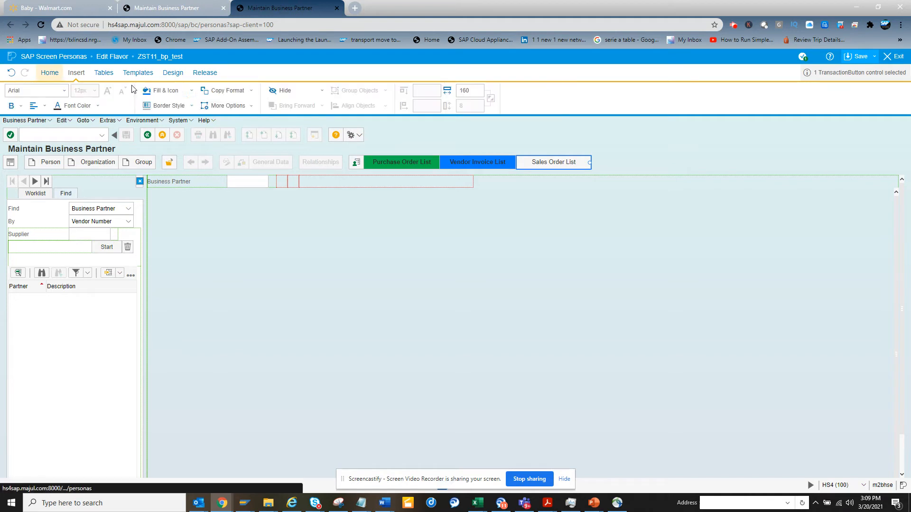
click(191, 90)
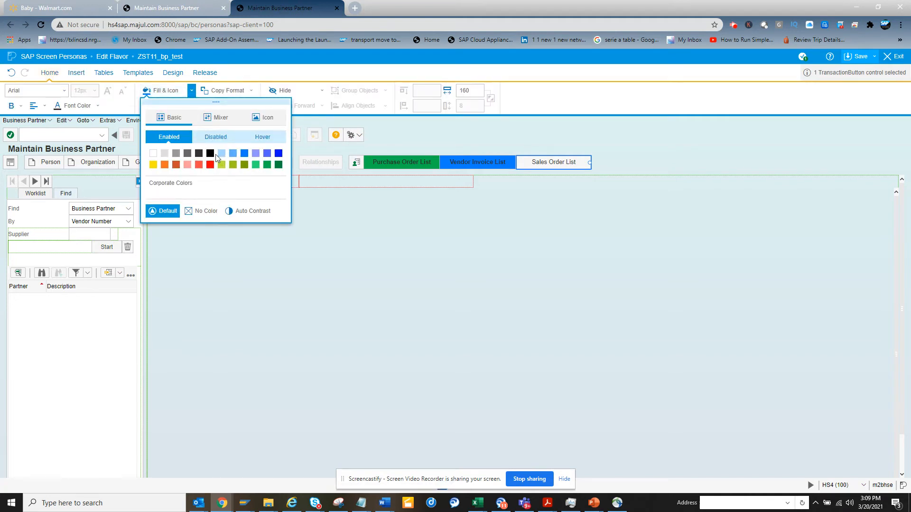
click(164, 164)
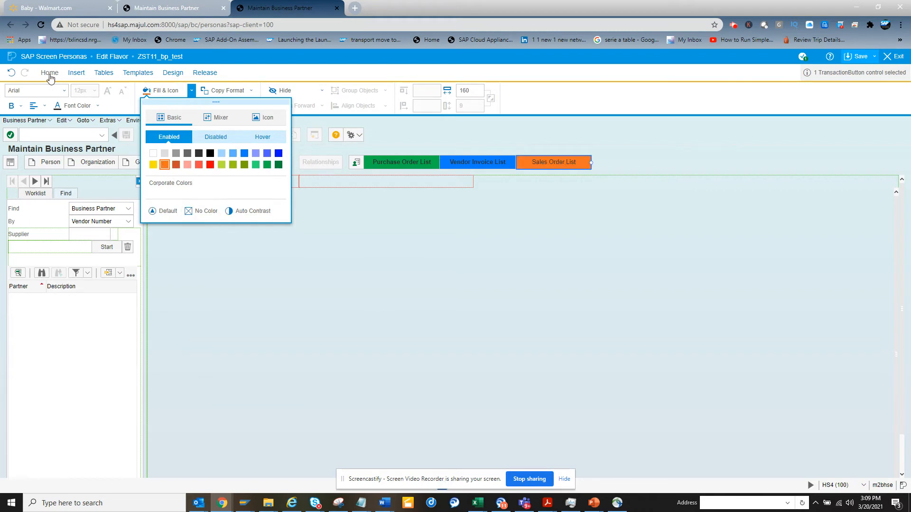
click(12, 105)
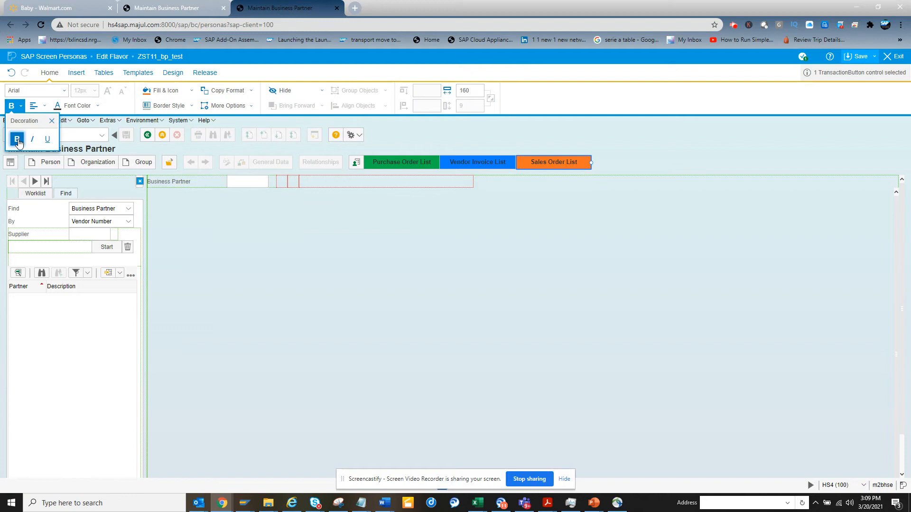
click(605, 165)
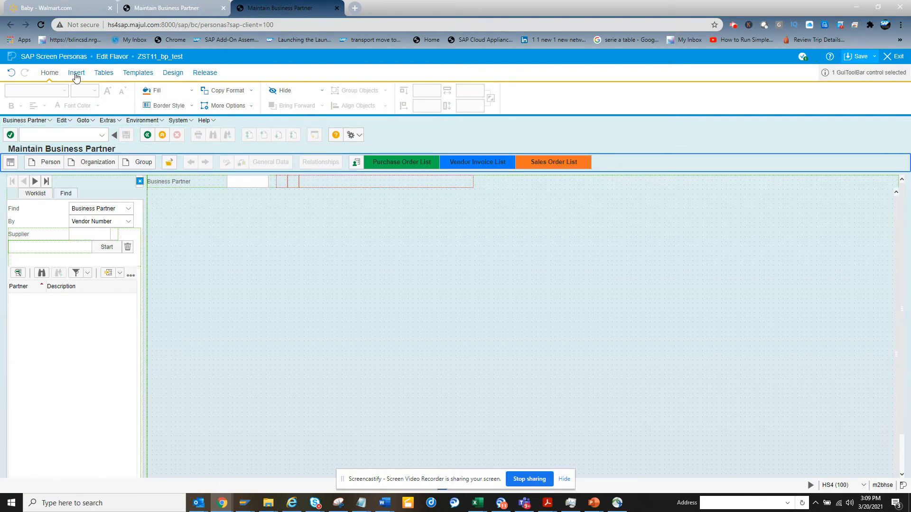
Step: Insert a 'Customer Invoice List' transaction button with code FBL5
click(76, 72)
text(Customer Invoice List)
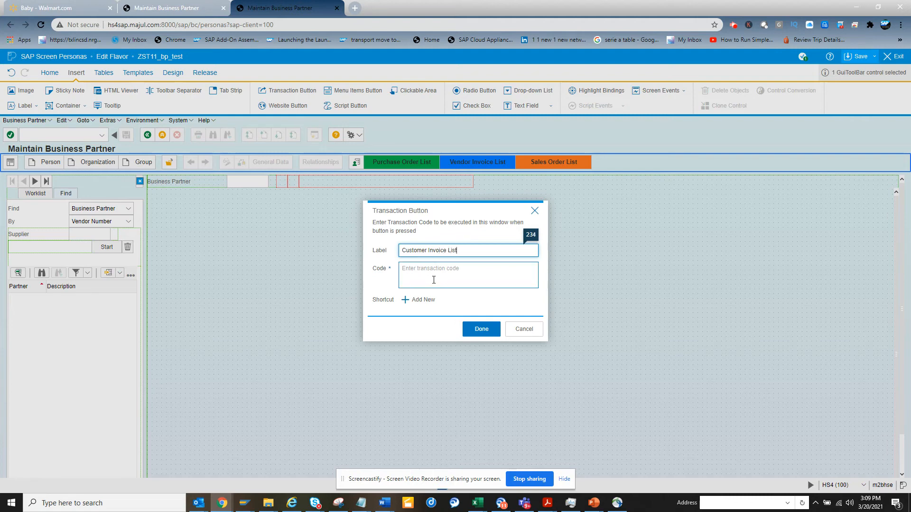
text(FBL5)
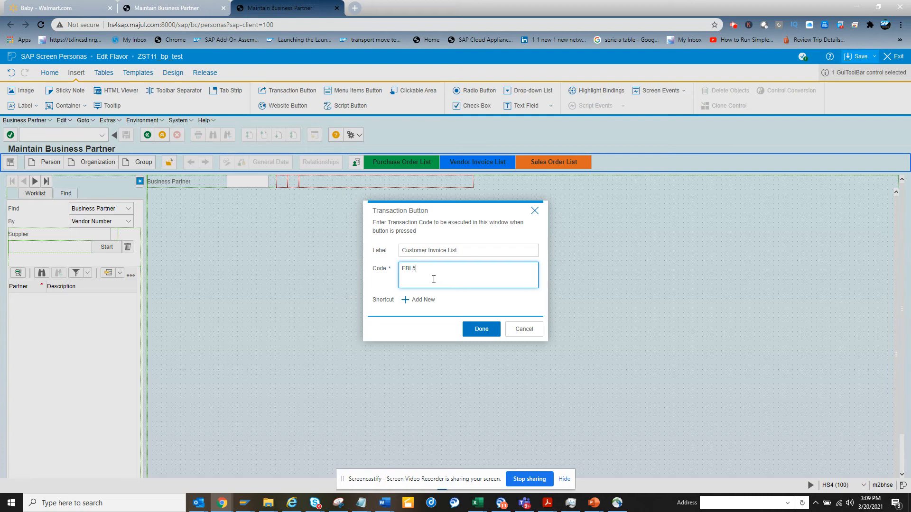
click(481, 329)
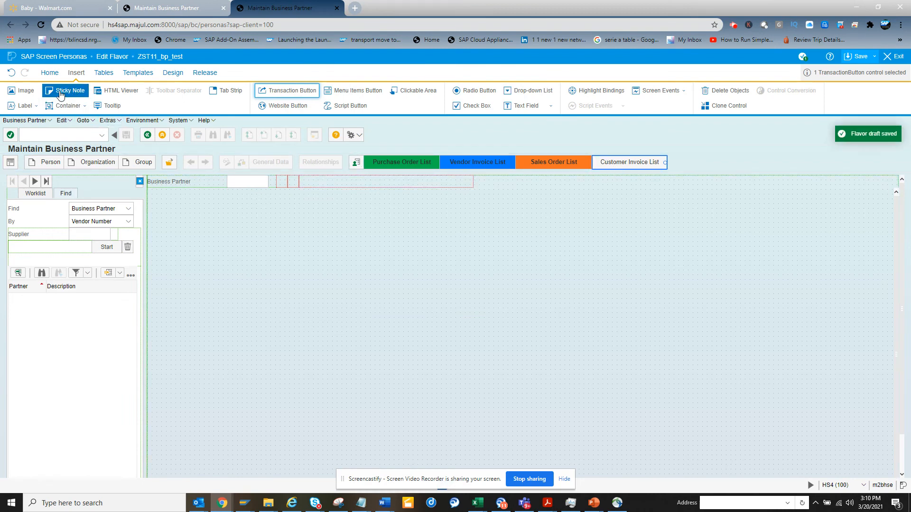
Step: Fill the Customer Invoice List button with the light red swatch from Fill & Icon
click(49, 72)
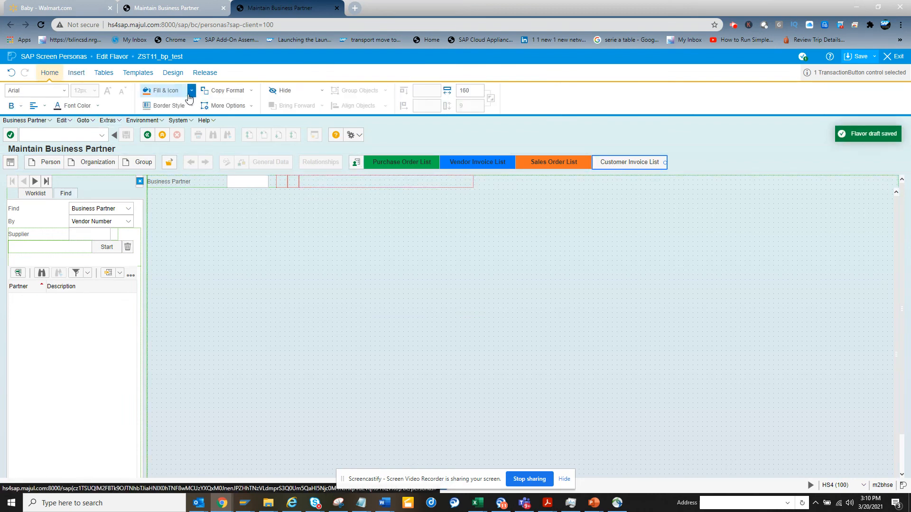
click(191, 91)
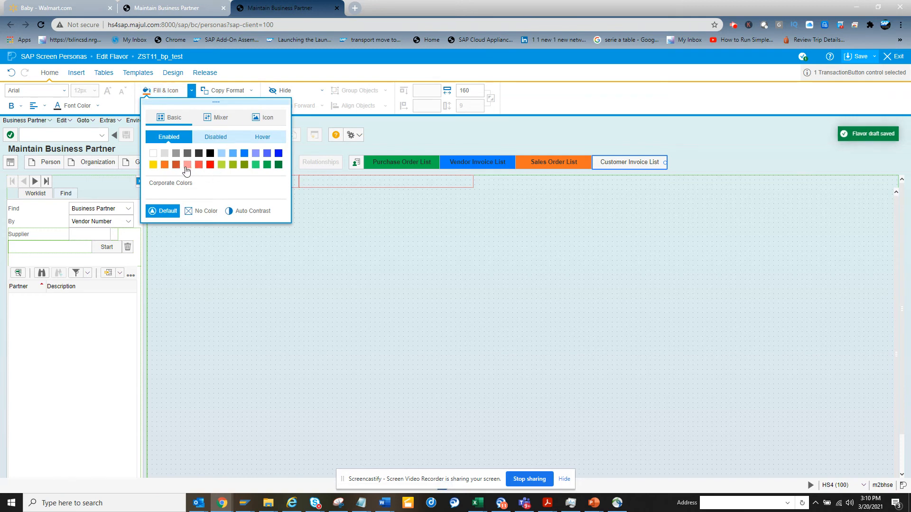
click(186, 164)
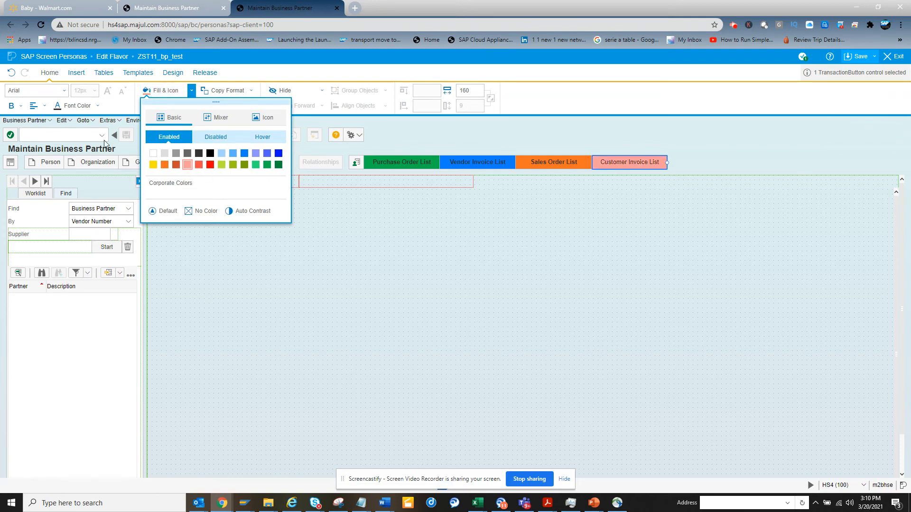
click(10, 106)
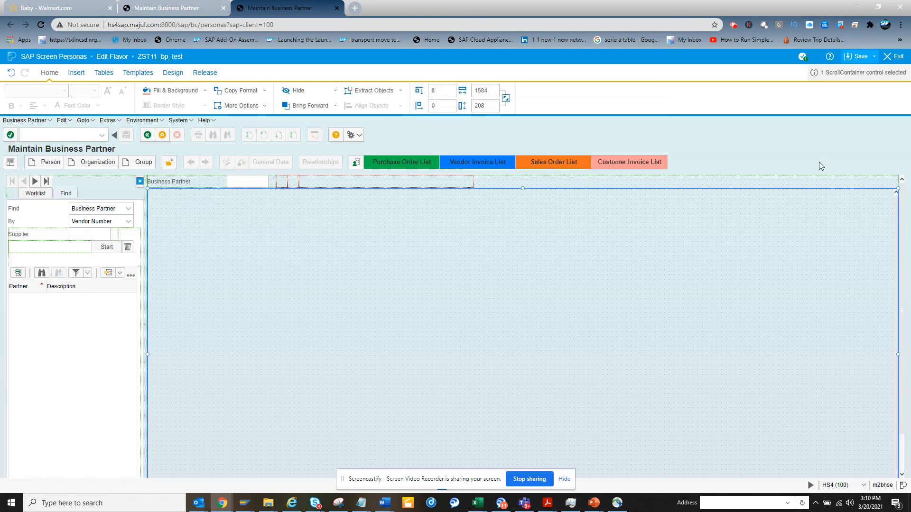
Step: Save the ZST11_bp_test flavor and dismiss the Start label editor without changes
click(856, 56)
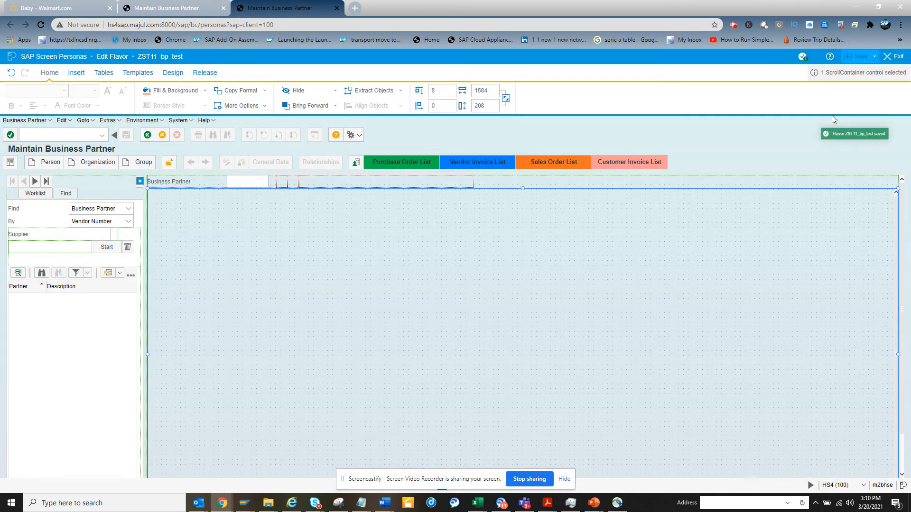
mouse_move(435, 300)
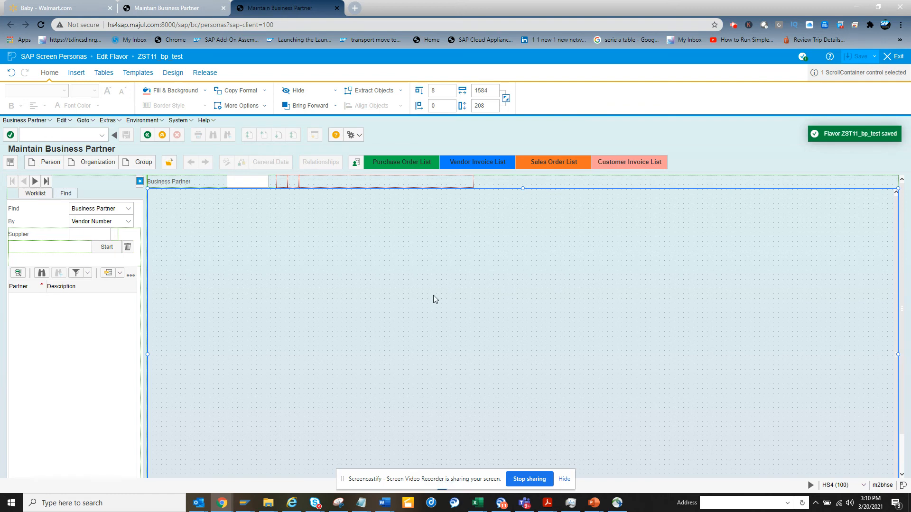
click(107, 247)
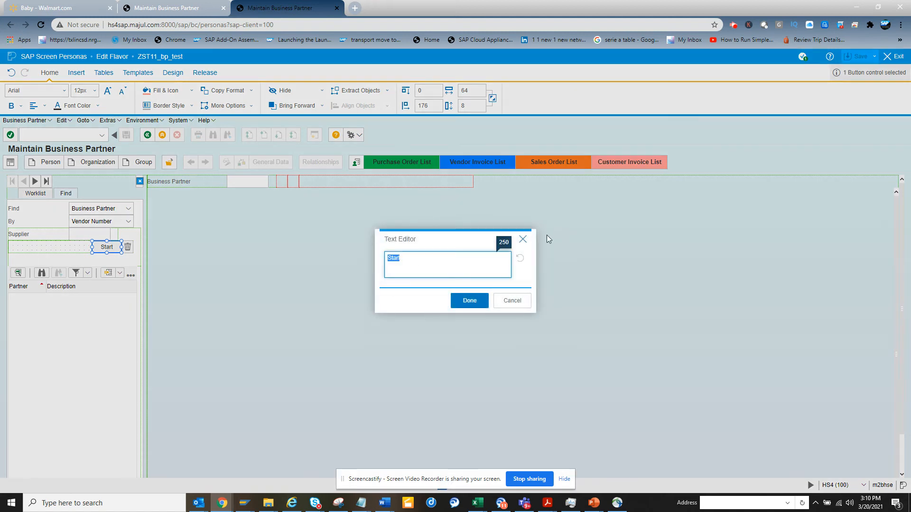
click(469, 301)
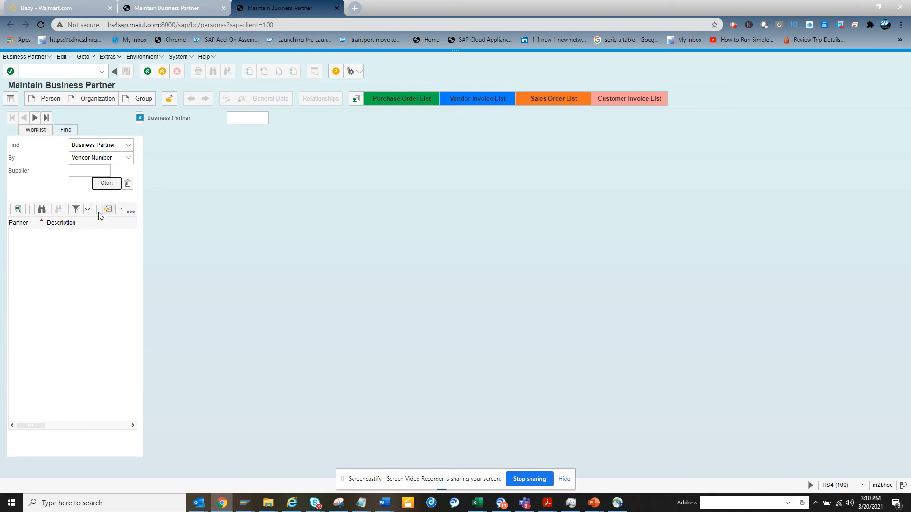
Step: List the business partners, then launch Purchase Order List to reach Purchasing Documents for Material
click(107, 183)
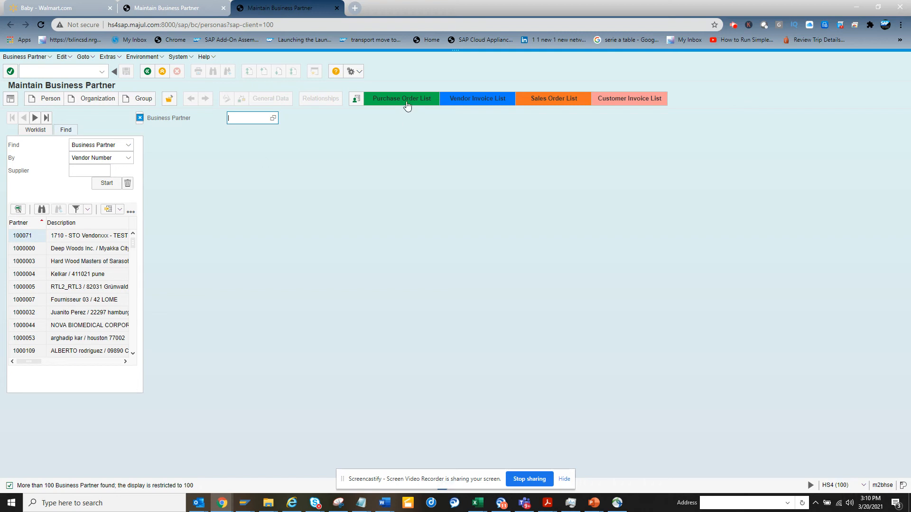
click(401, 99)
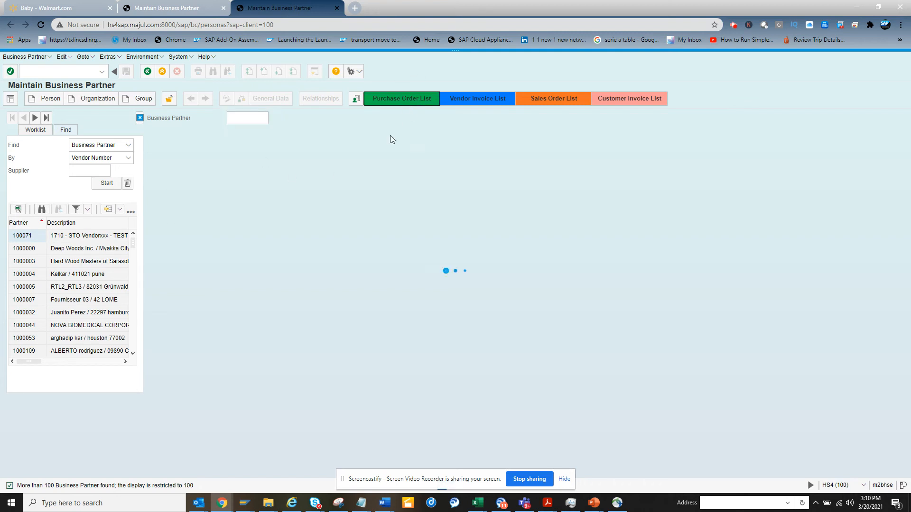
click(401, 99)
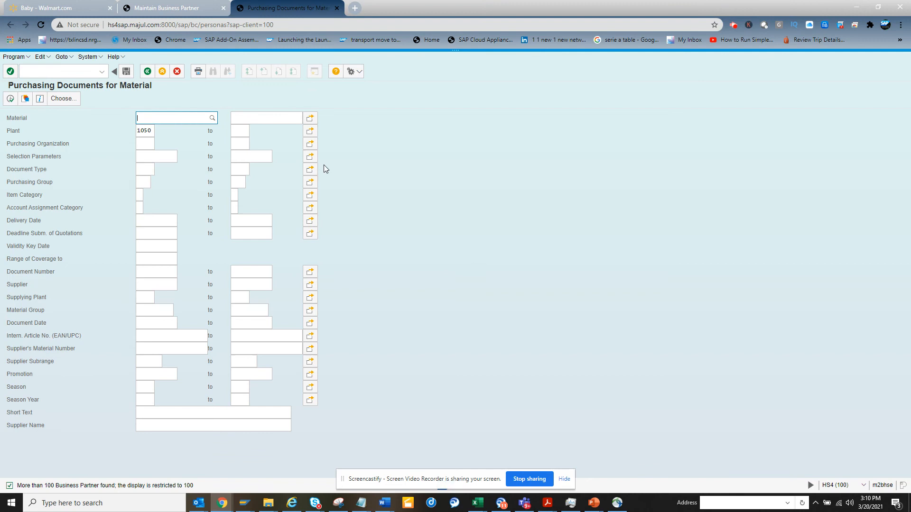
mouse_move(238, 149)
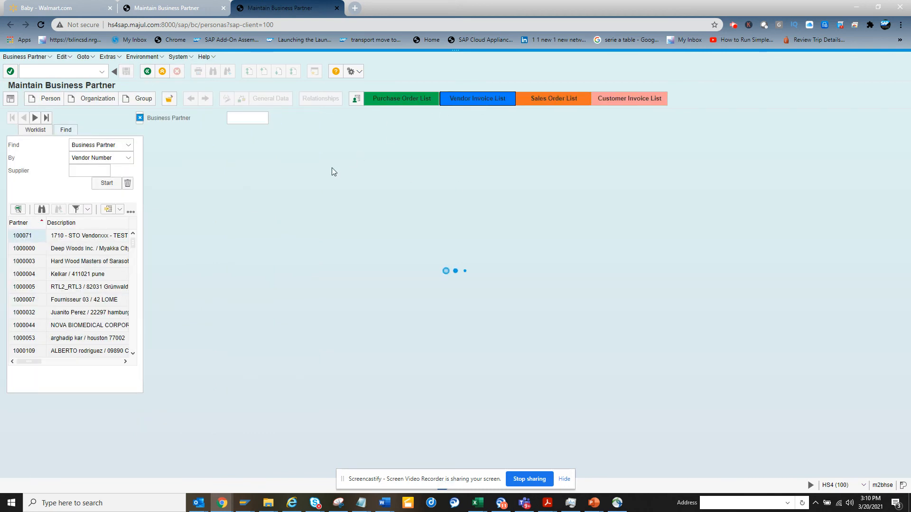
click(477, 98)
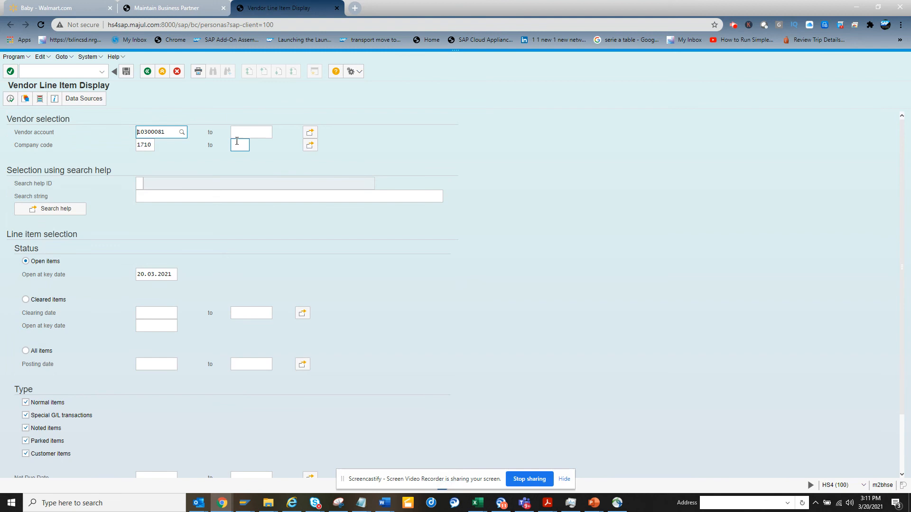
click(171, 8)
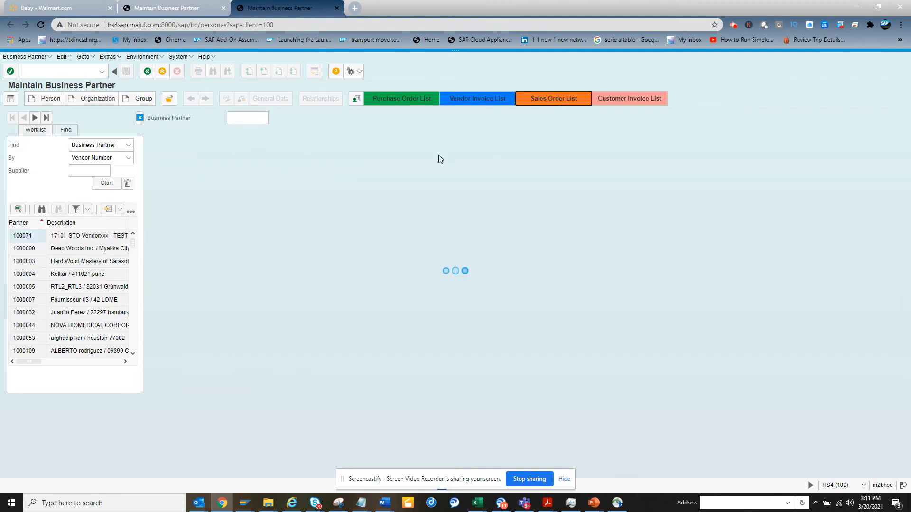
click(553, 98)
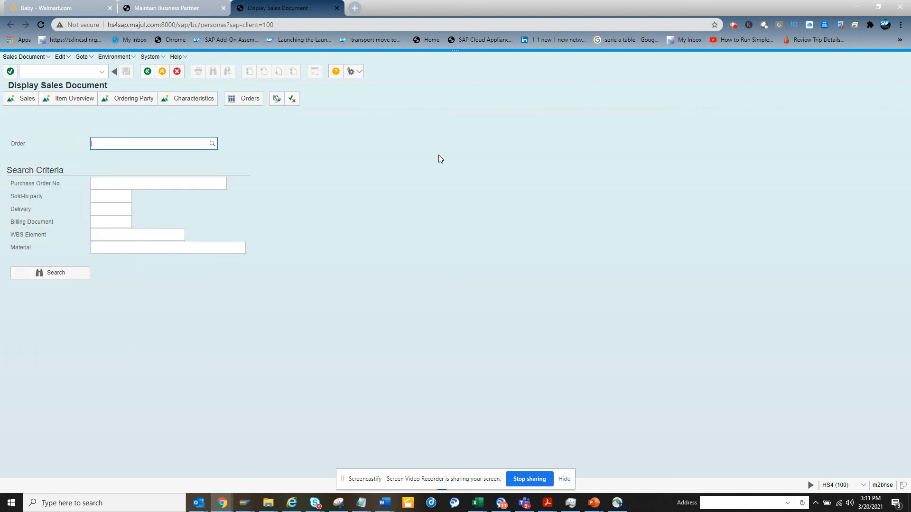
click(147, 71)
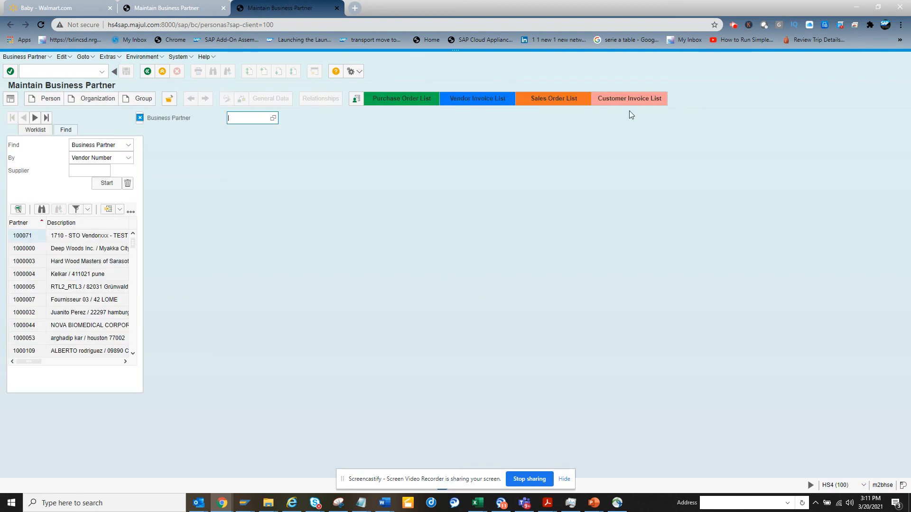
click(629, 98)
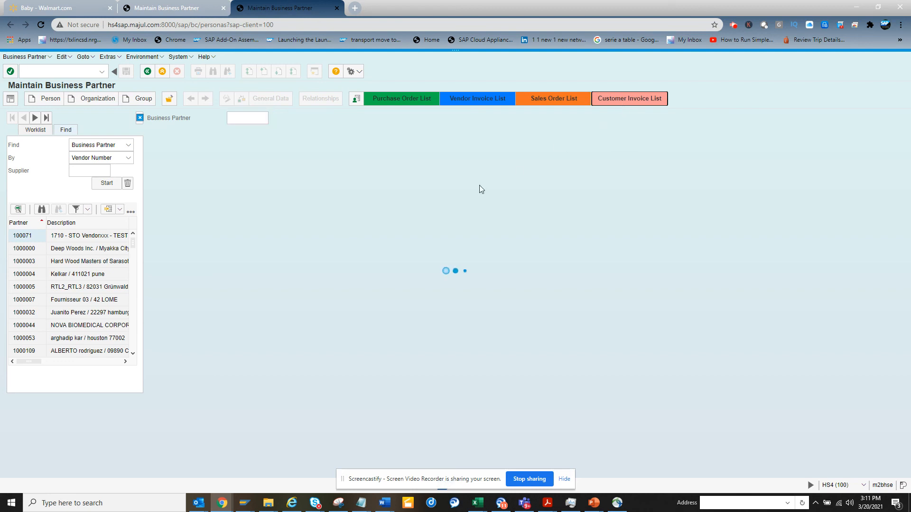
click(630, 98)
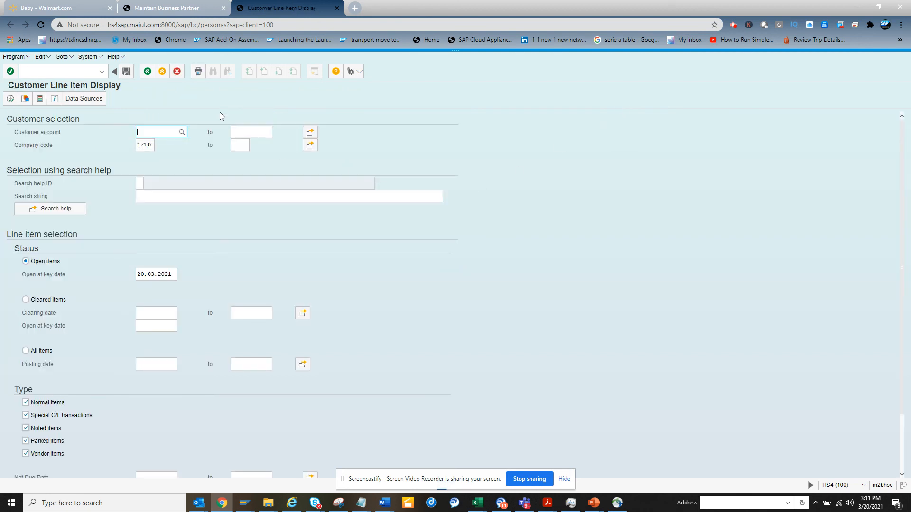
click(288, 8)
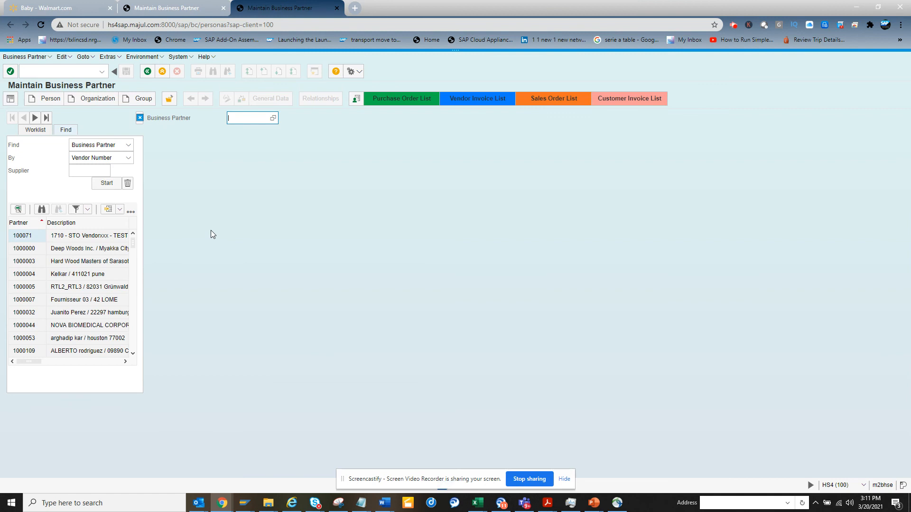
mouse_move(321, 243)
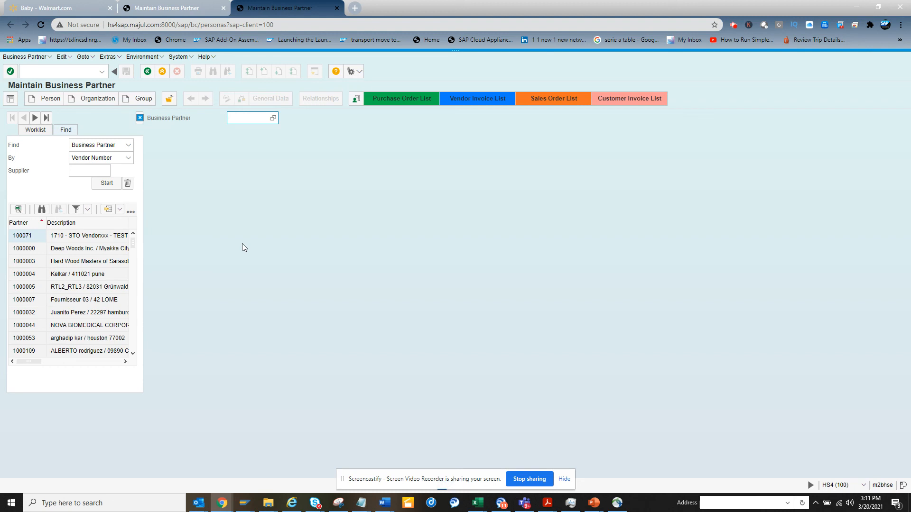
click(249, 118)
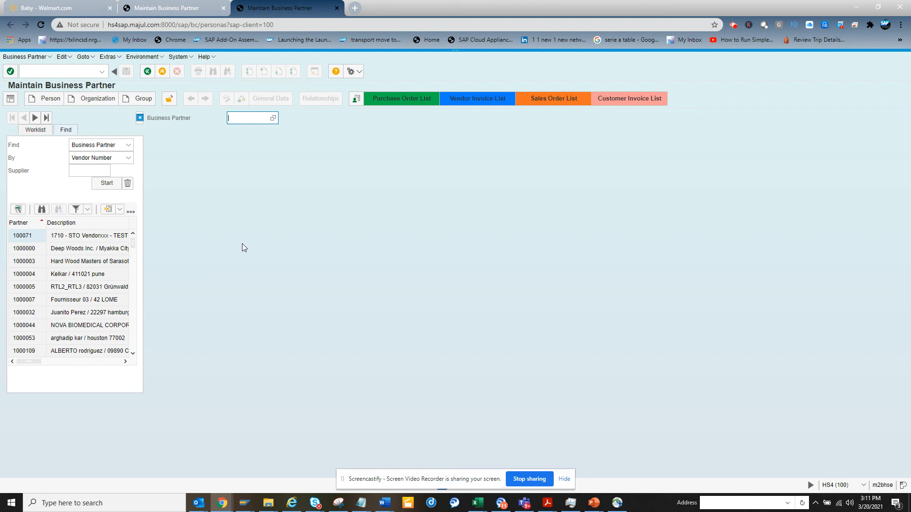